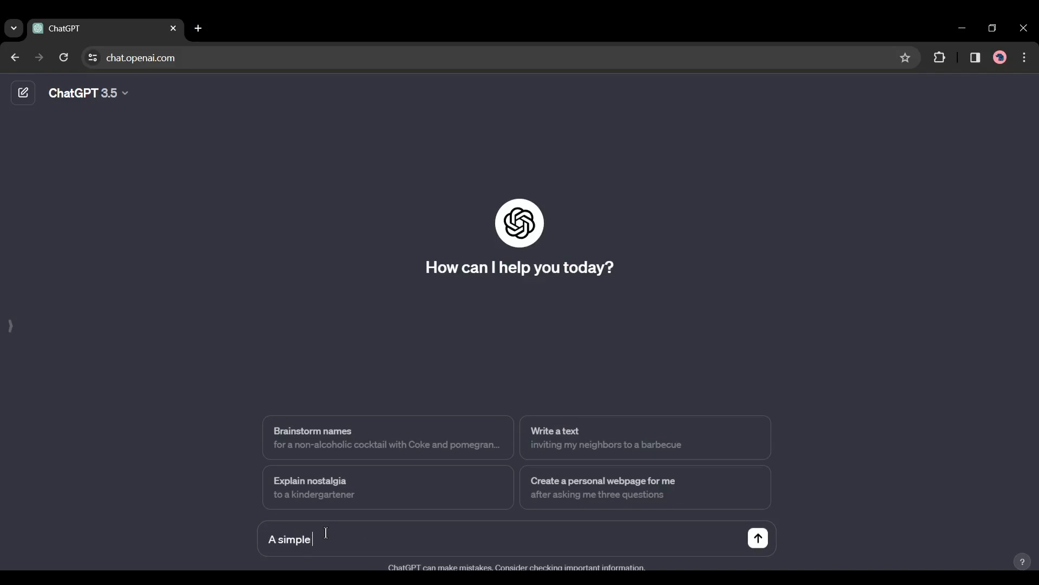
Ask ChatGPT for a simple conversation between a couple and scroll through the reply.
type("conversation")
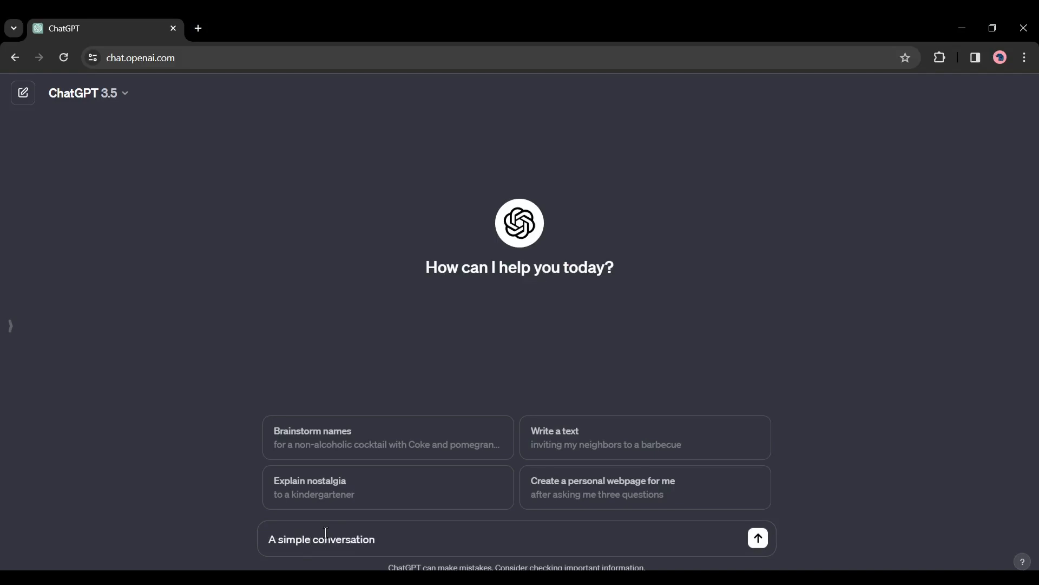
type("between a cupple")
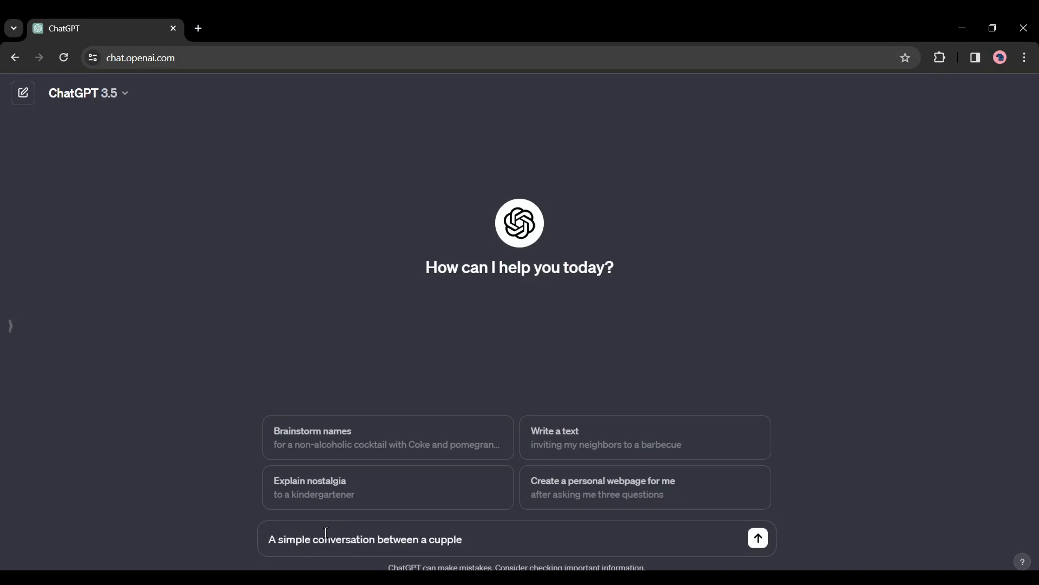
left_click(757, 537)
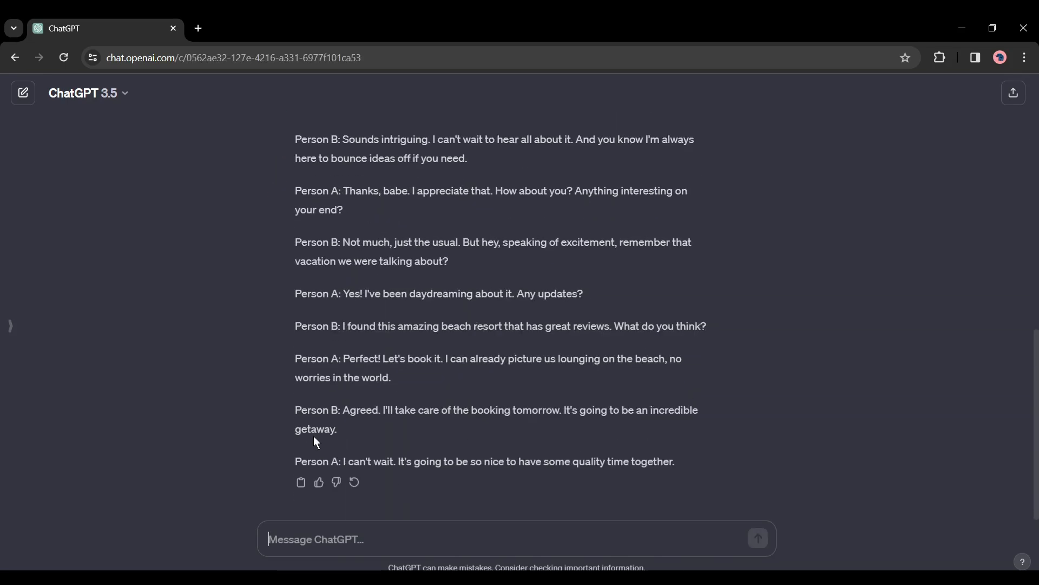
scroll("up", 3)
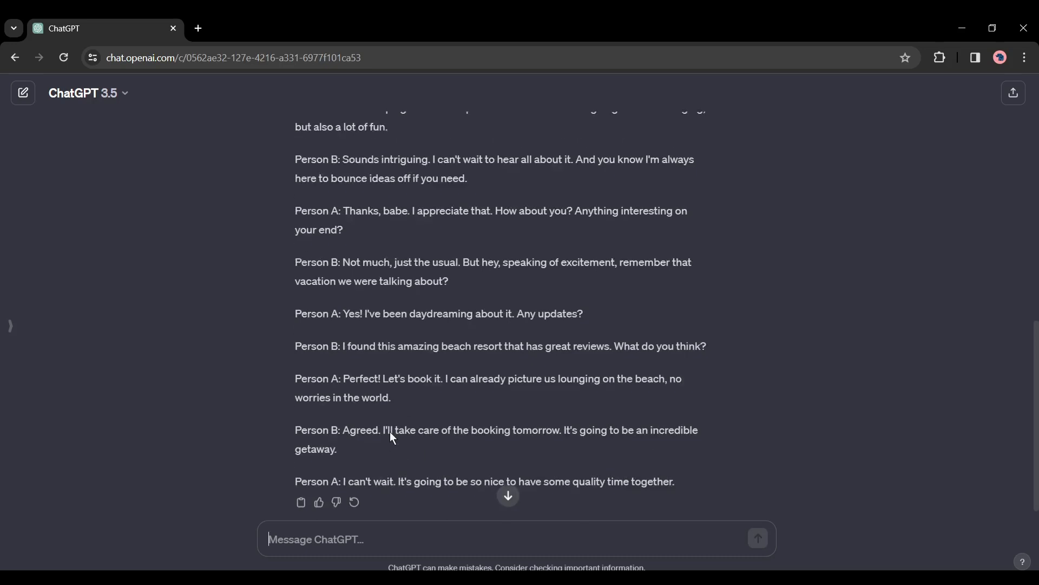
scroll("up", 3)
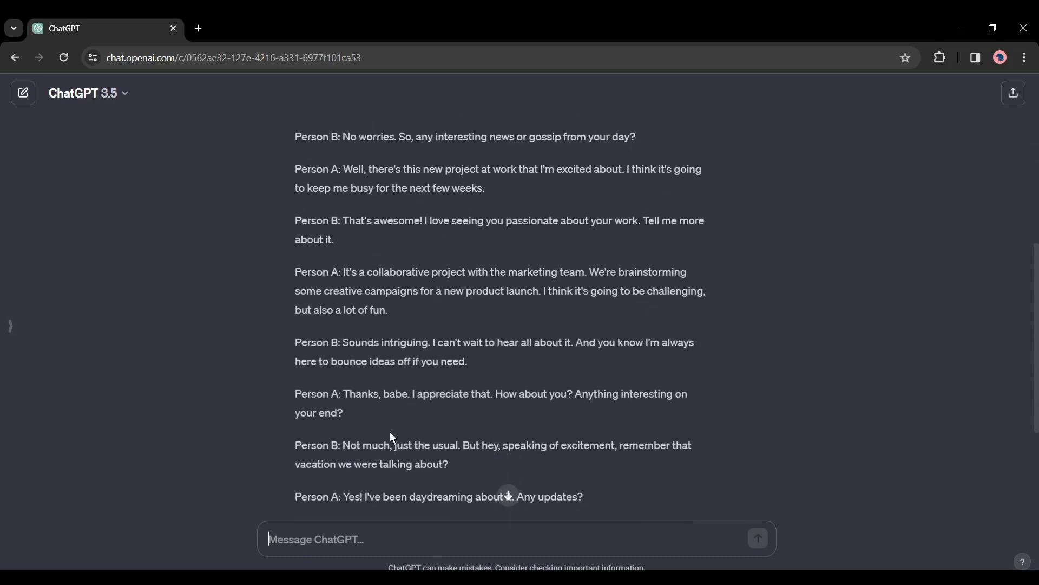
scroll("up", 3)
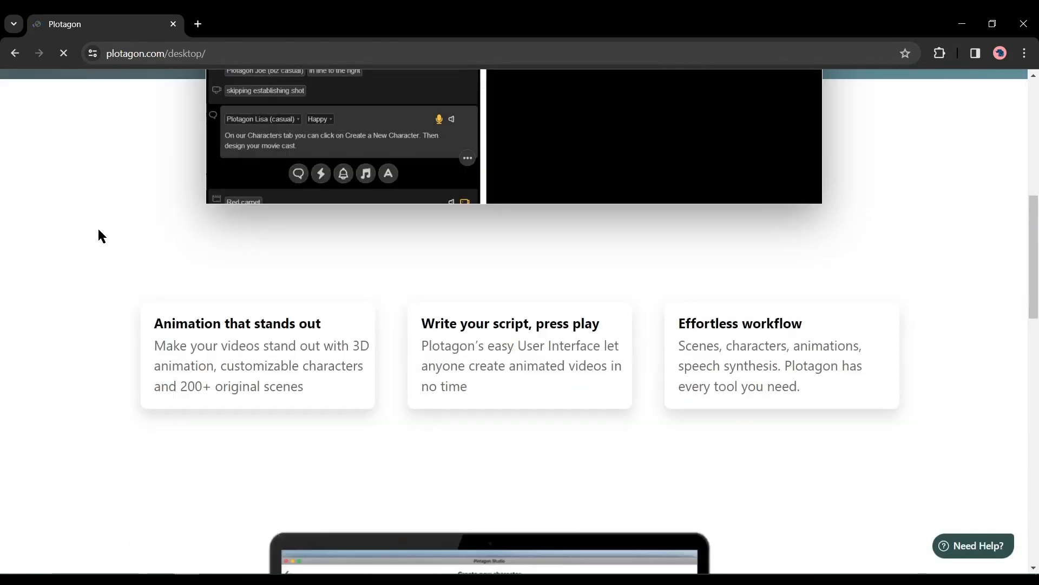
scroll("up", 3)
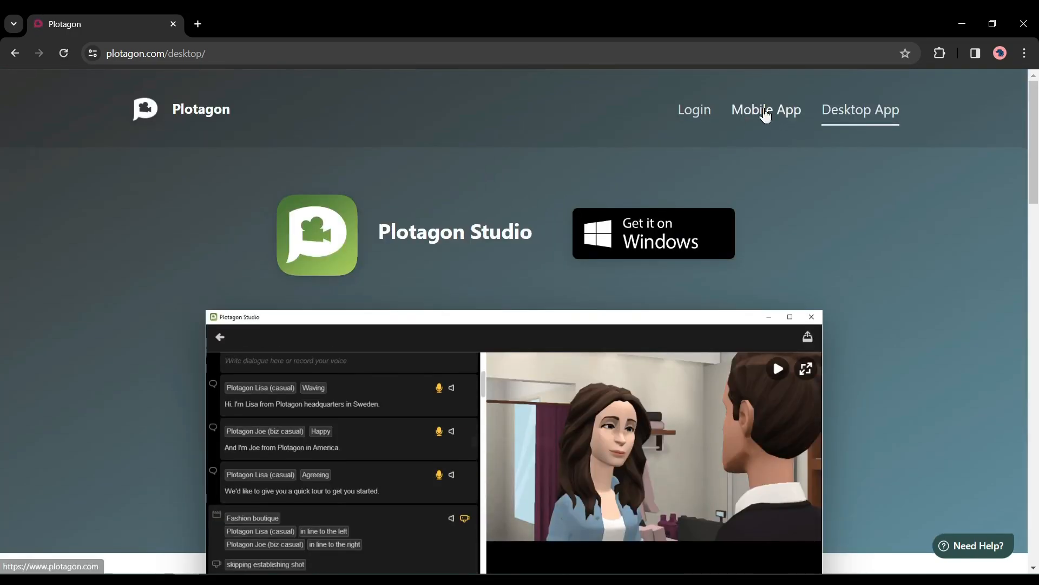
left_click(765, 109)
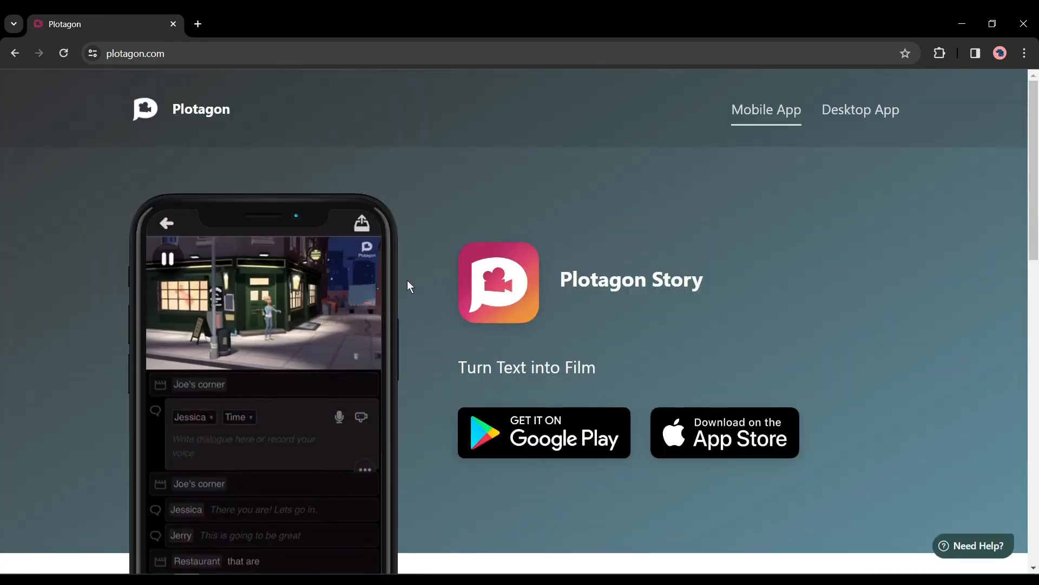
scroll("down", 3)
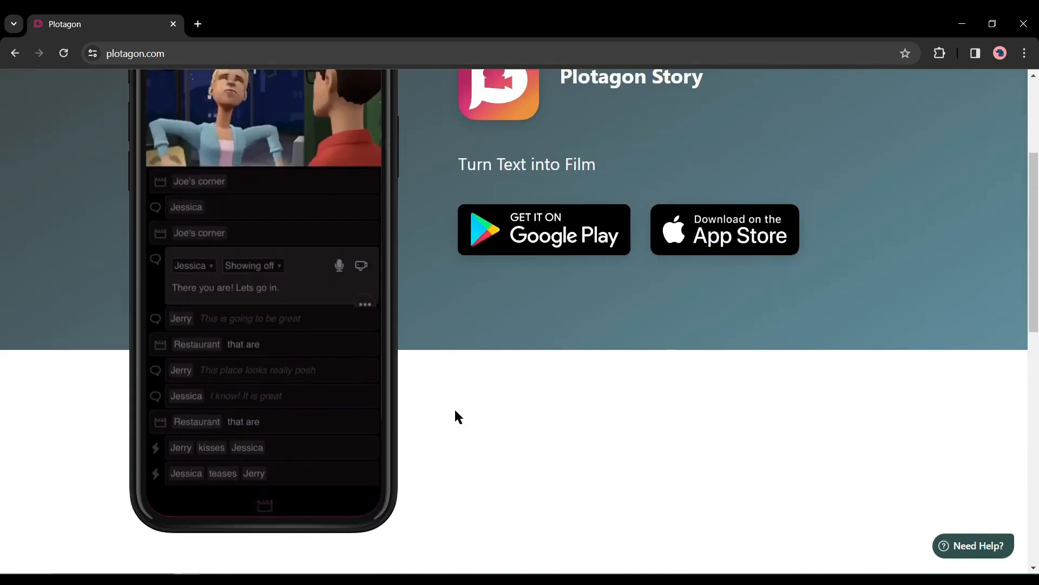
left_click(859, 110)
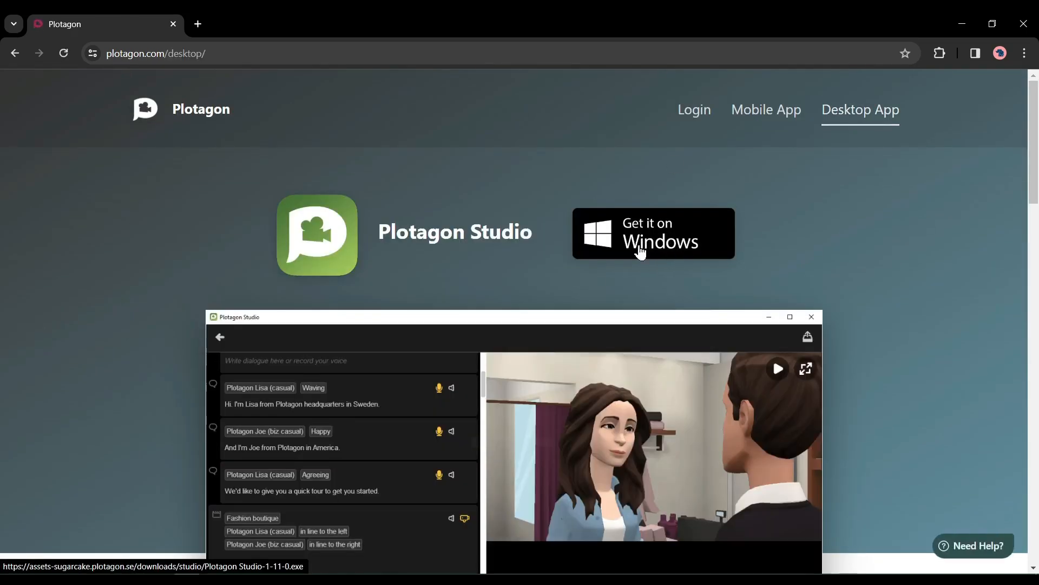
mouse_move(600, 334)
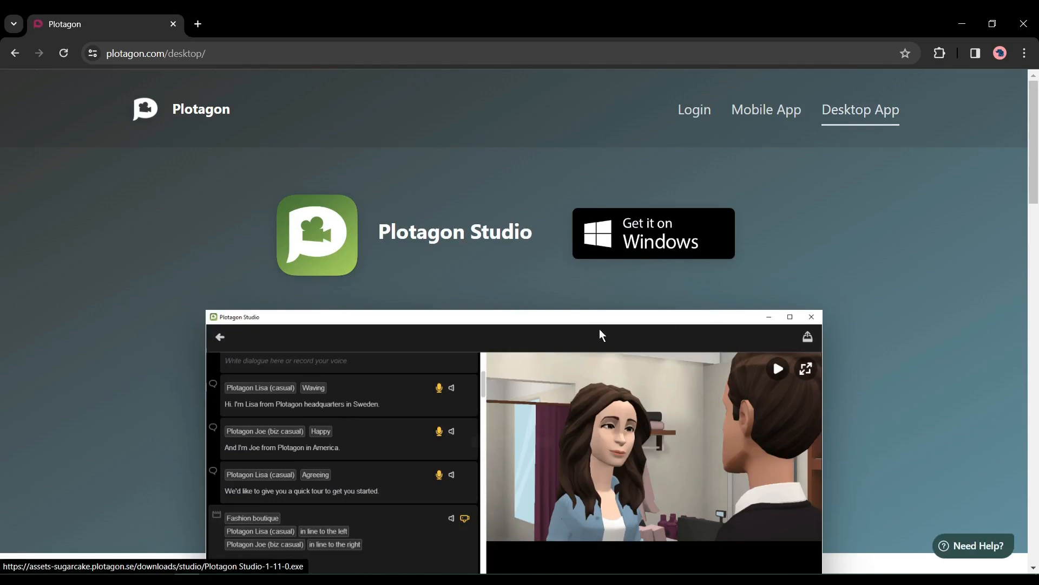
mouse_move(555, 346)
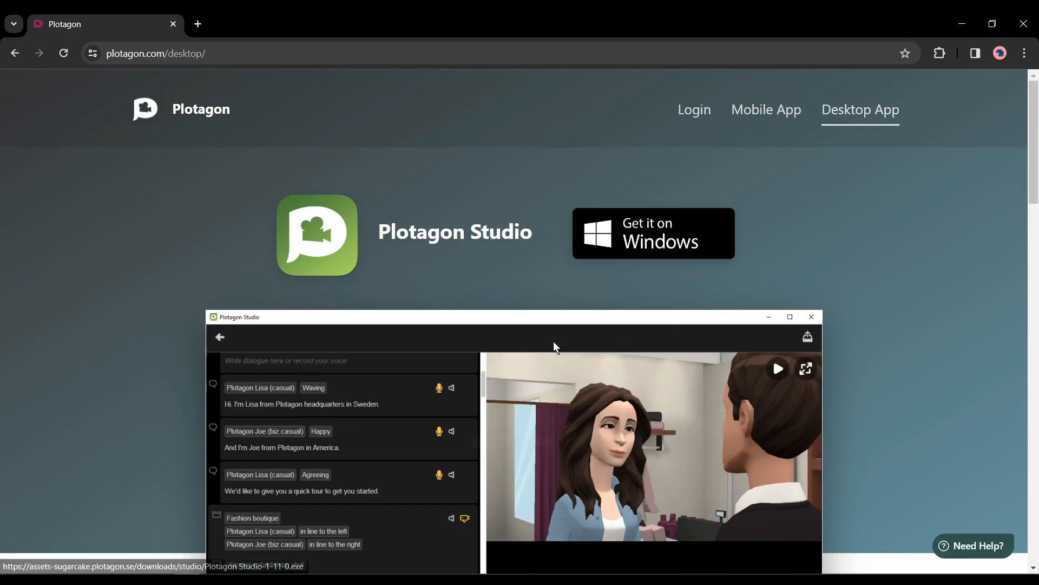
mouse_move(411, 428)
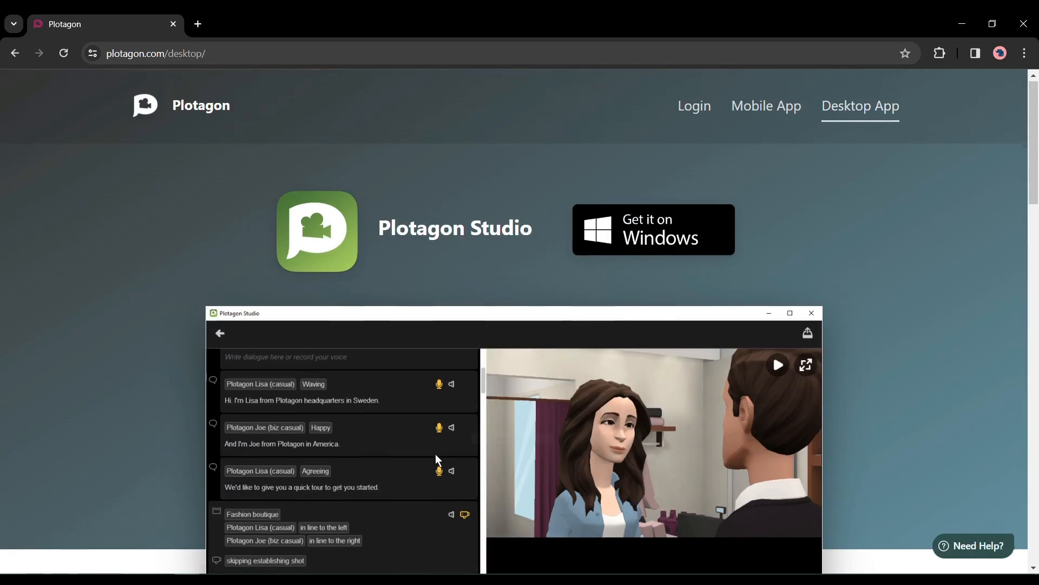
scroll("down", 3)
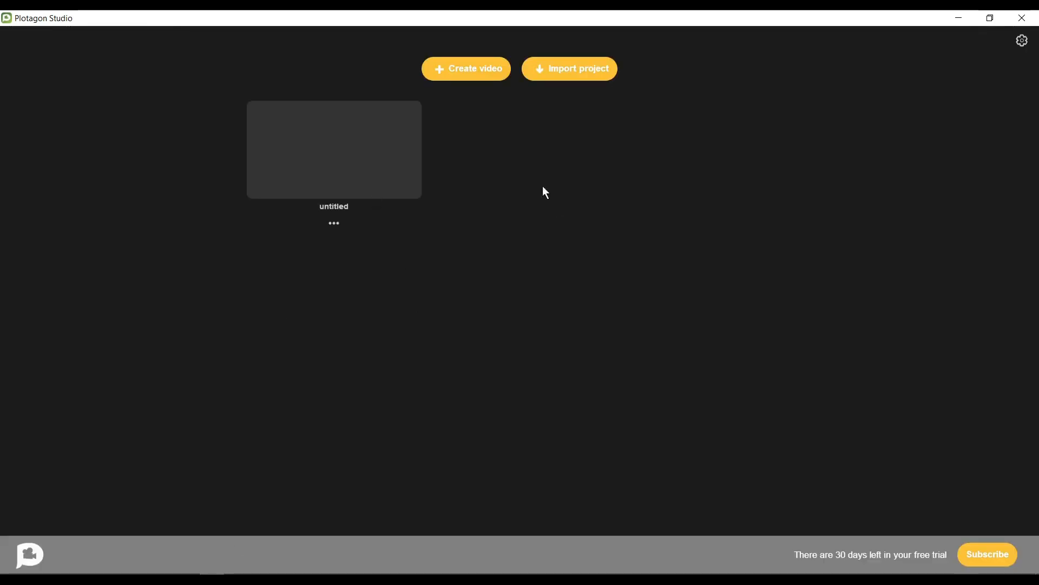
mouse_move(459, 330)
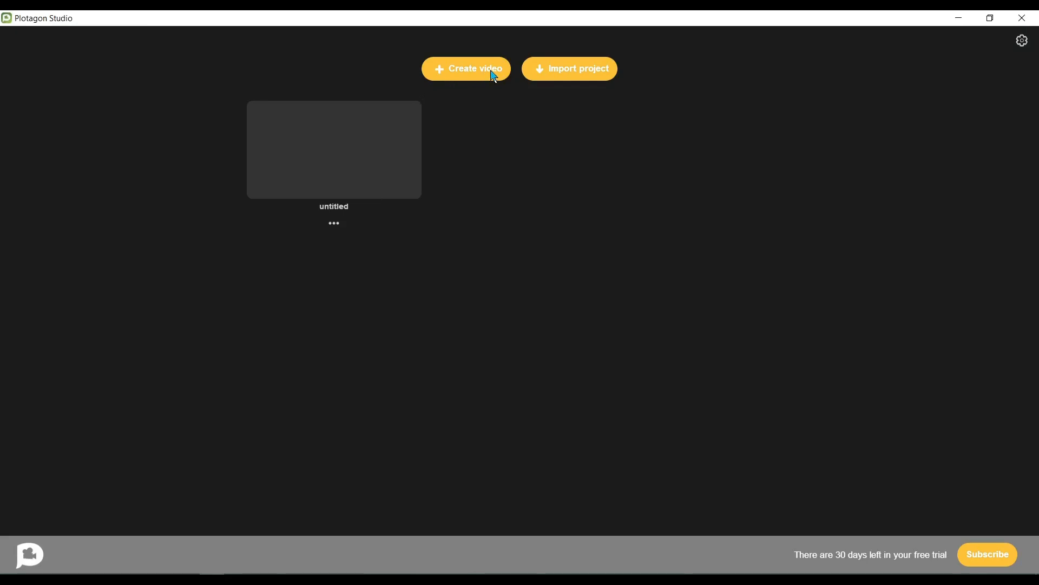
Start a new blank video project from the Plotagon Studio home screen.
left_click(466, 68)
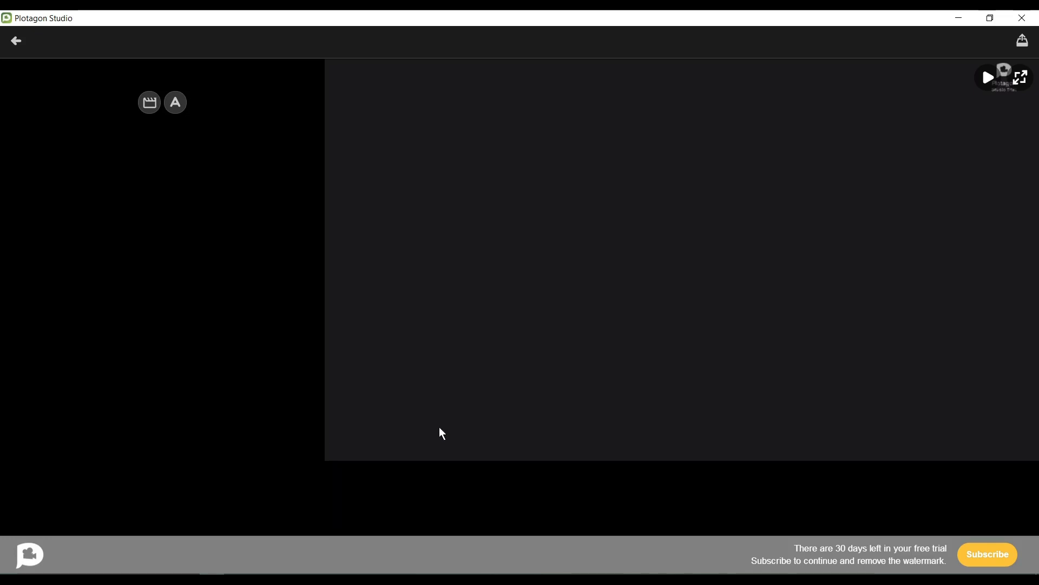
Add a scene set in the Christmas living room from the Home row of scenes.
left_click(148, 103)
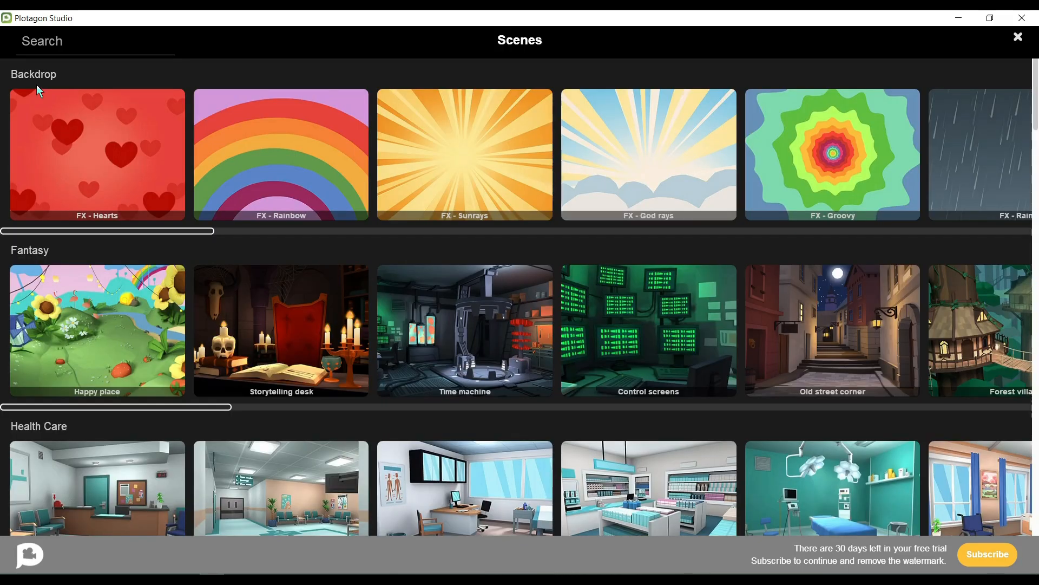
mouse_move(342, 192)
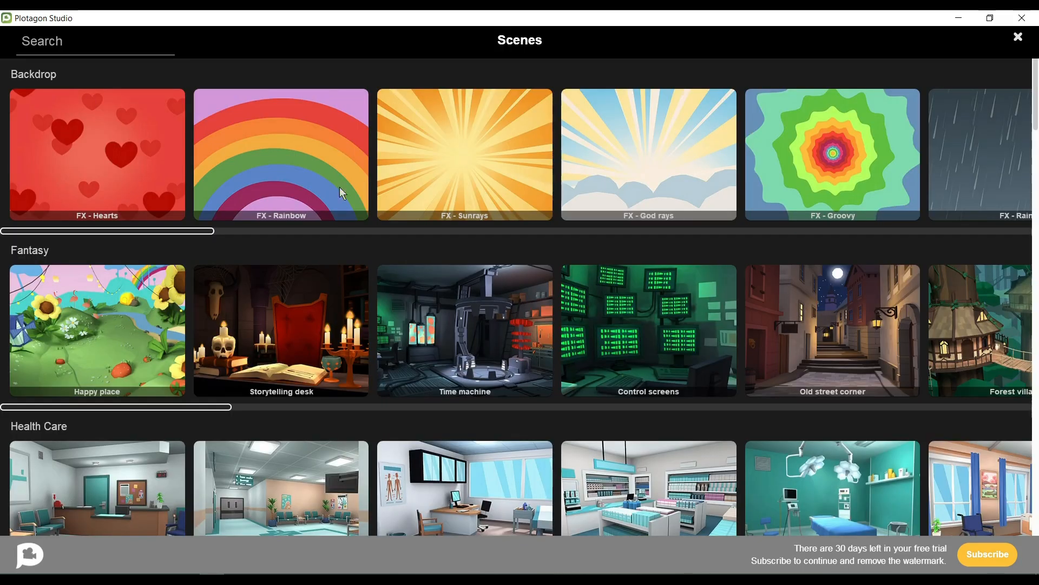
scroll("down", 3)
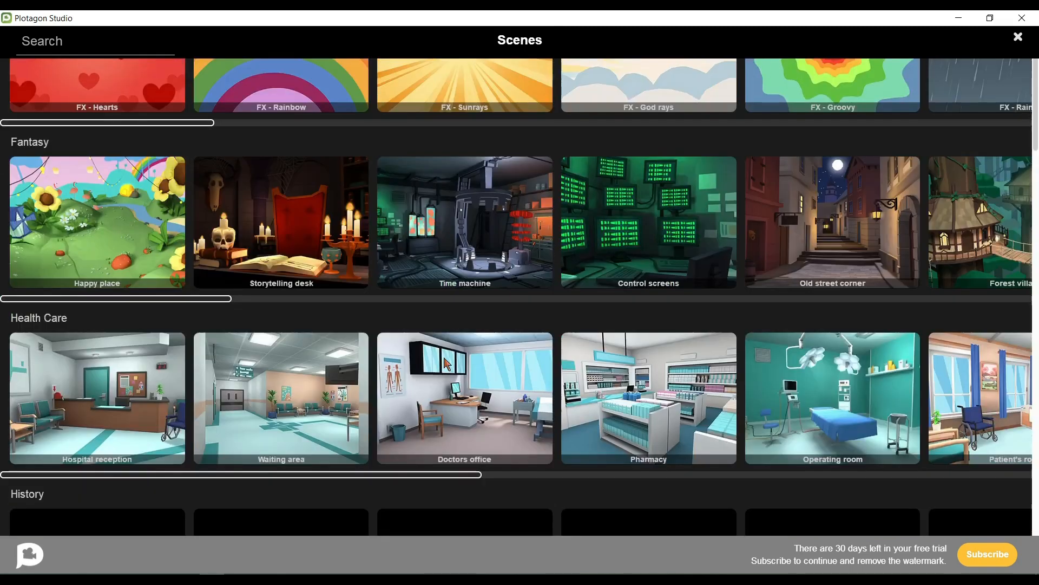
scroll("down", 3)
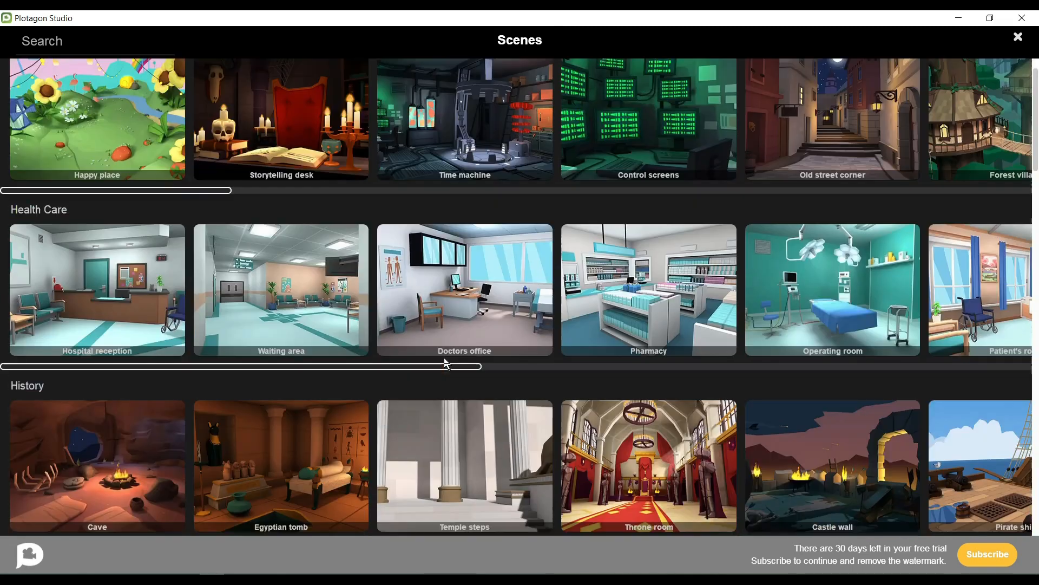
scroll("down", 3)
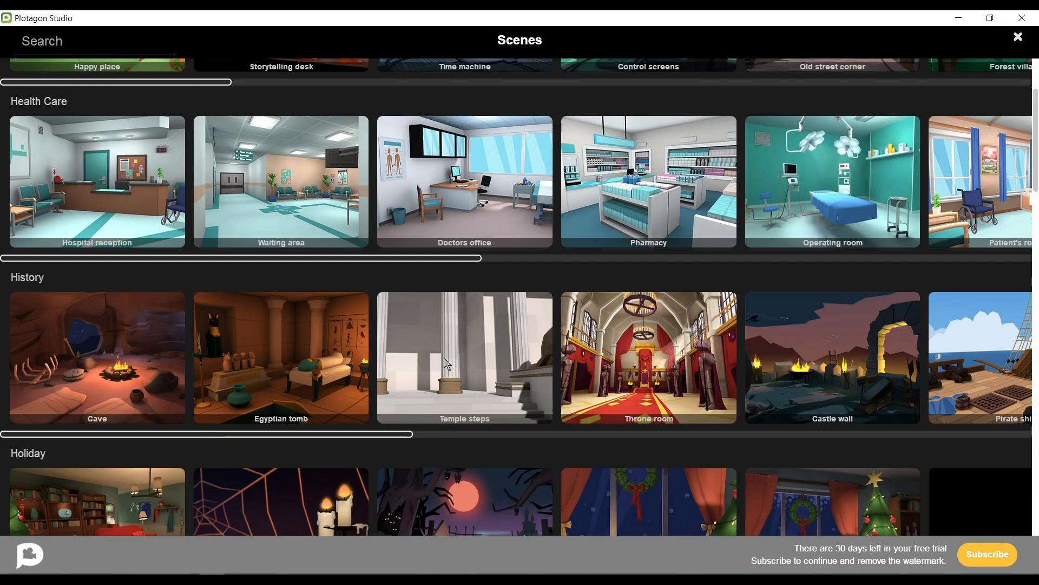
scroll("down", 3)
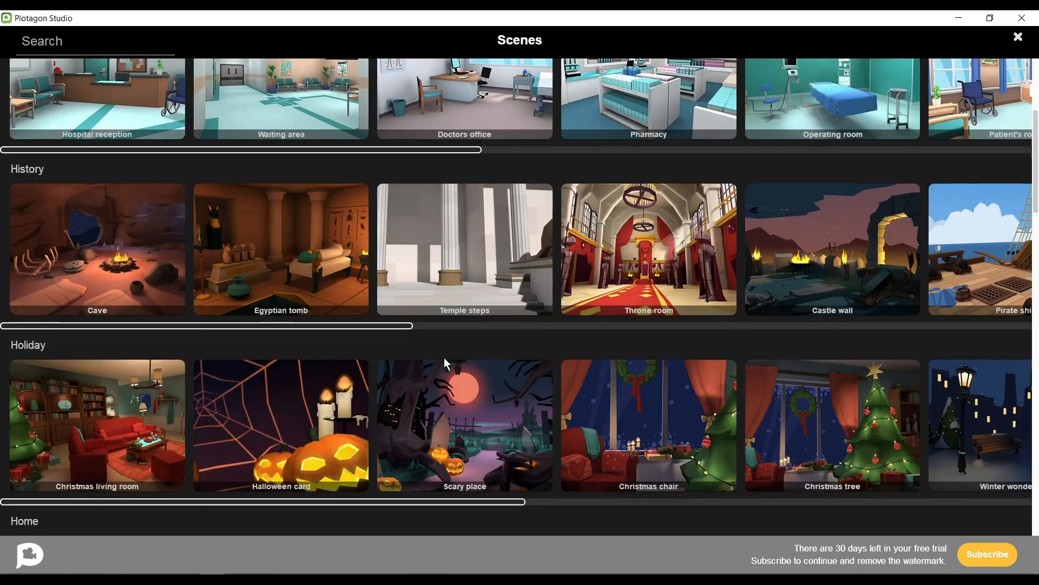
scroll("down", 3)
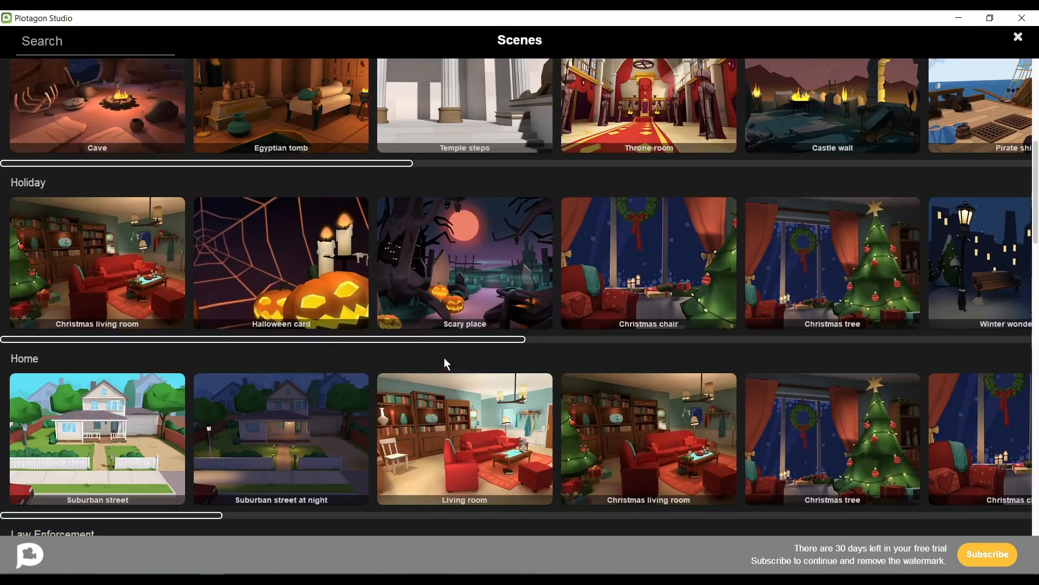
scroll("down", 3)
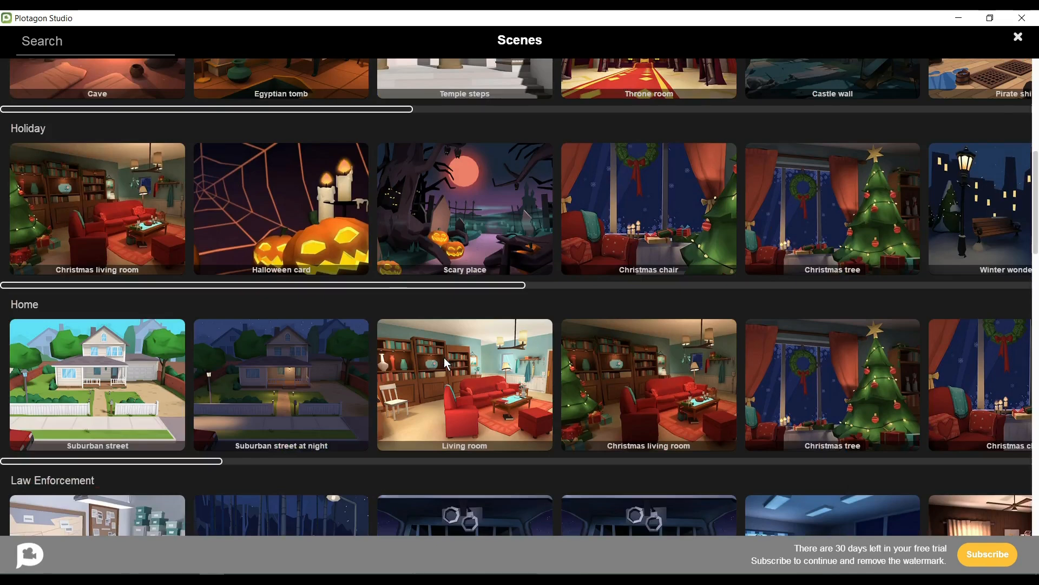
scroll("down", 3)
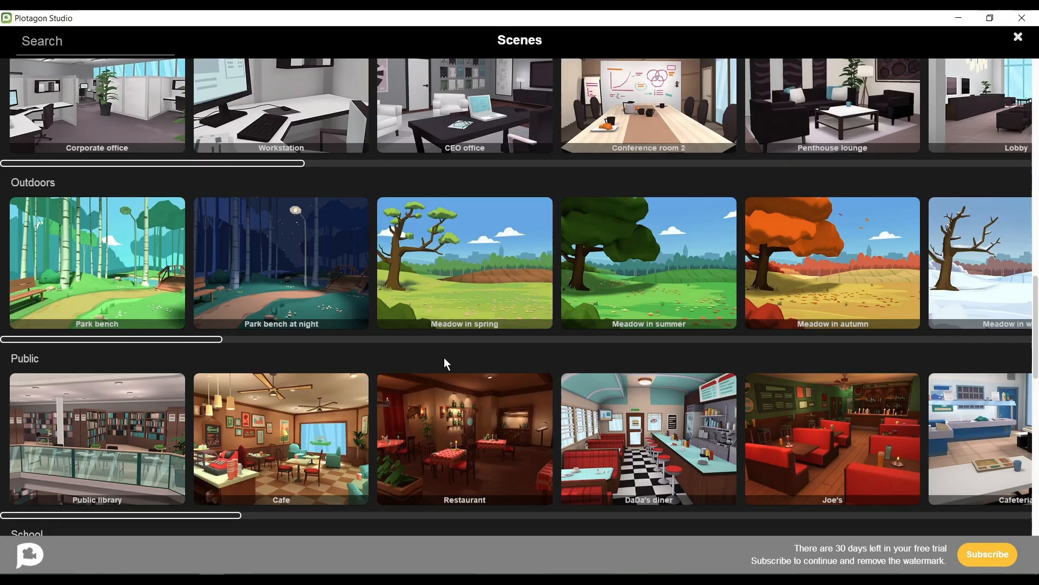
scroll("down", 3)
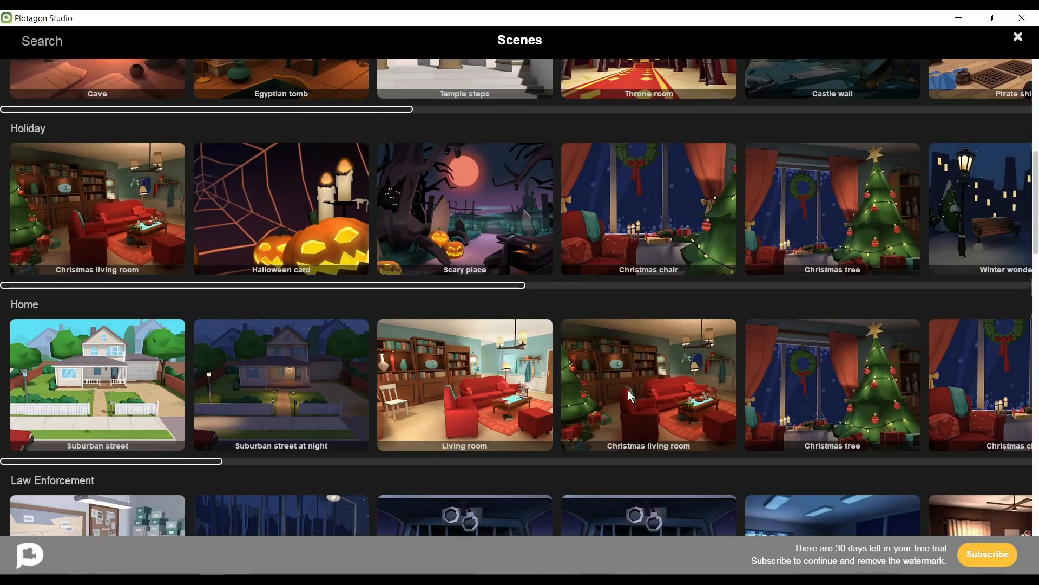
left_click(649, 385)
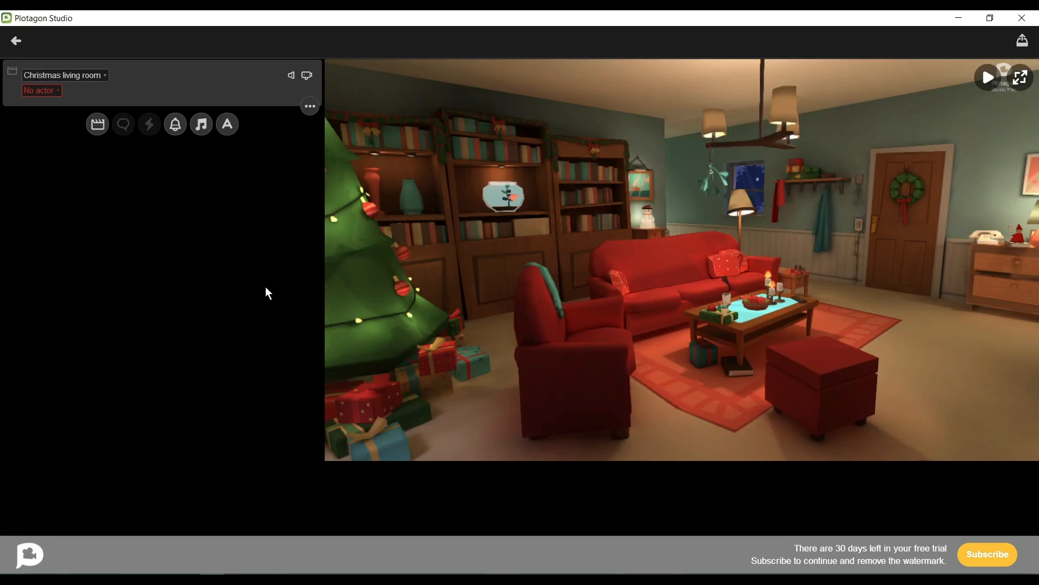
mouse_move(38, 169)
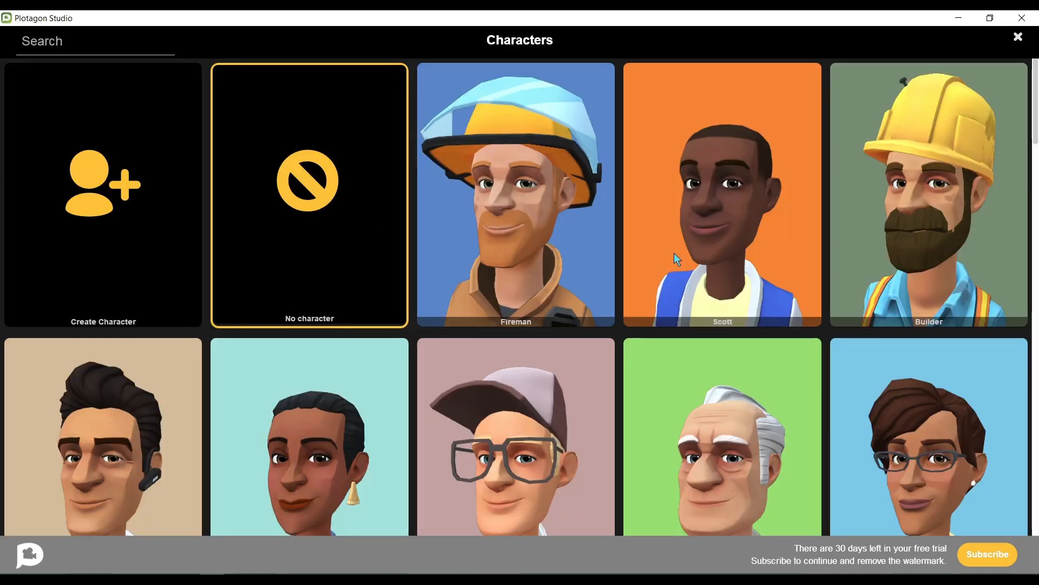
Browse the character catalogue and return to the top of the list.
scroll("down", 3)
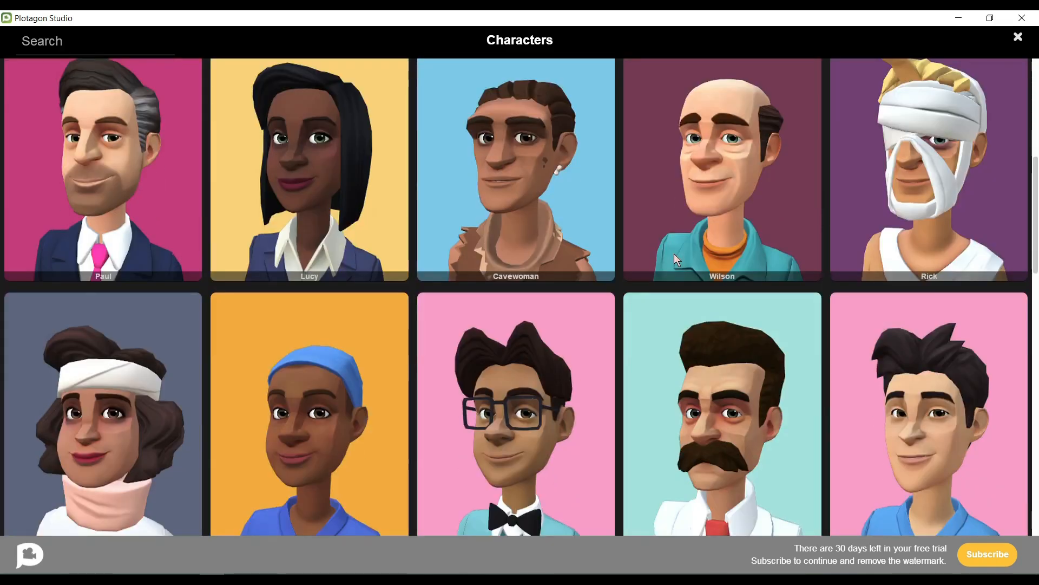
scroll("down", 3)
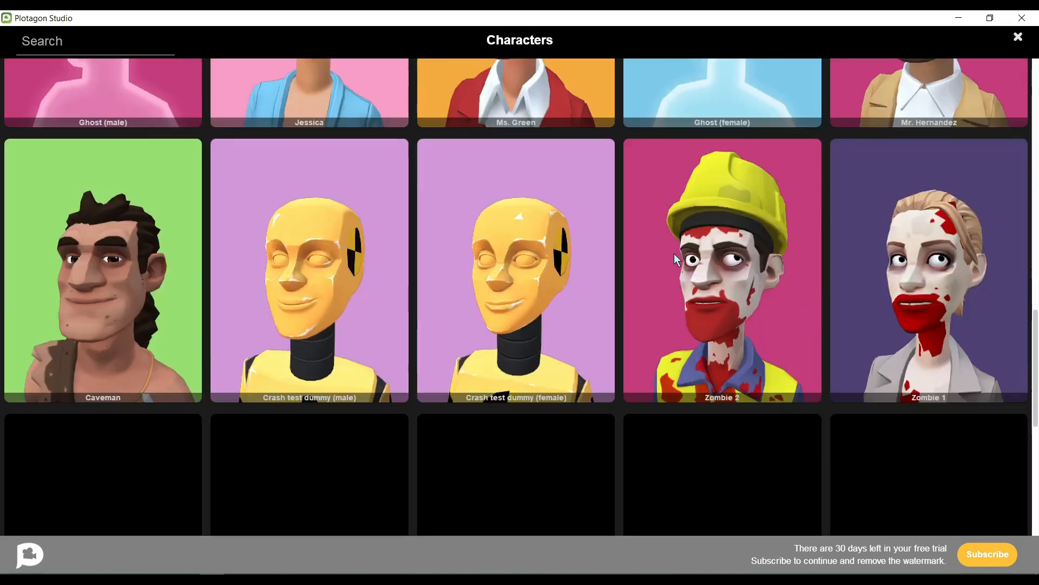
scroll("down", 3)
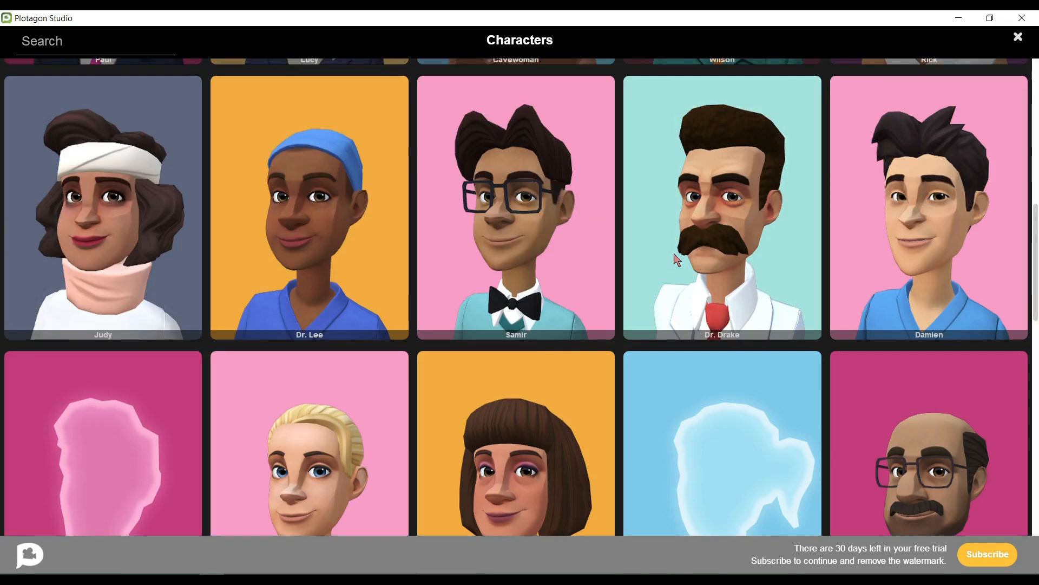
scroll("up", 3)
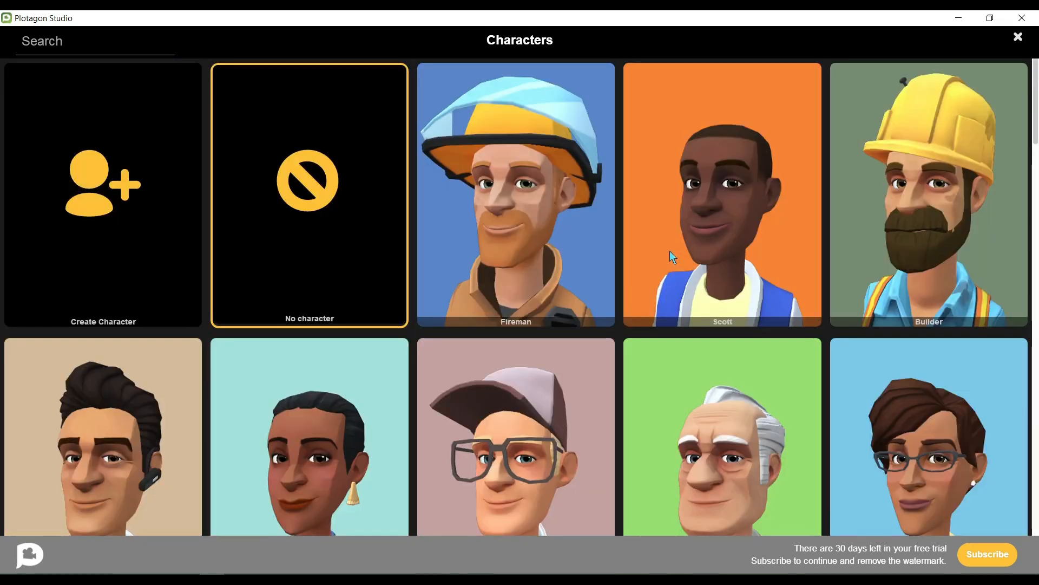
mouse_move(109, 243)
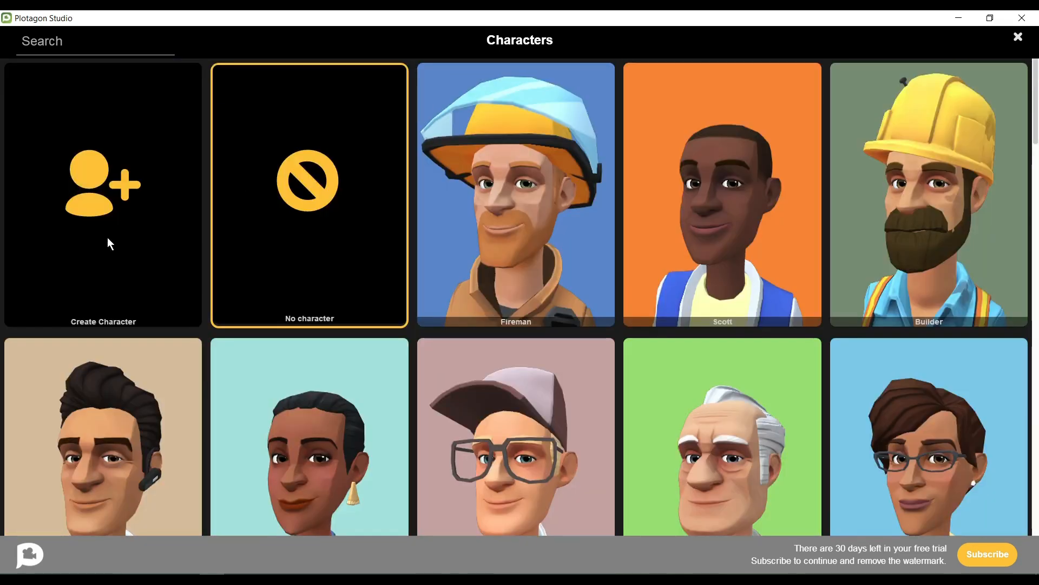
Start a new custom character with a rounded face and light tan skin.
left_click(103, 195)
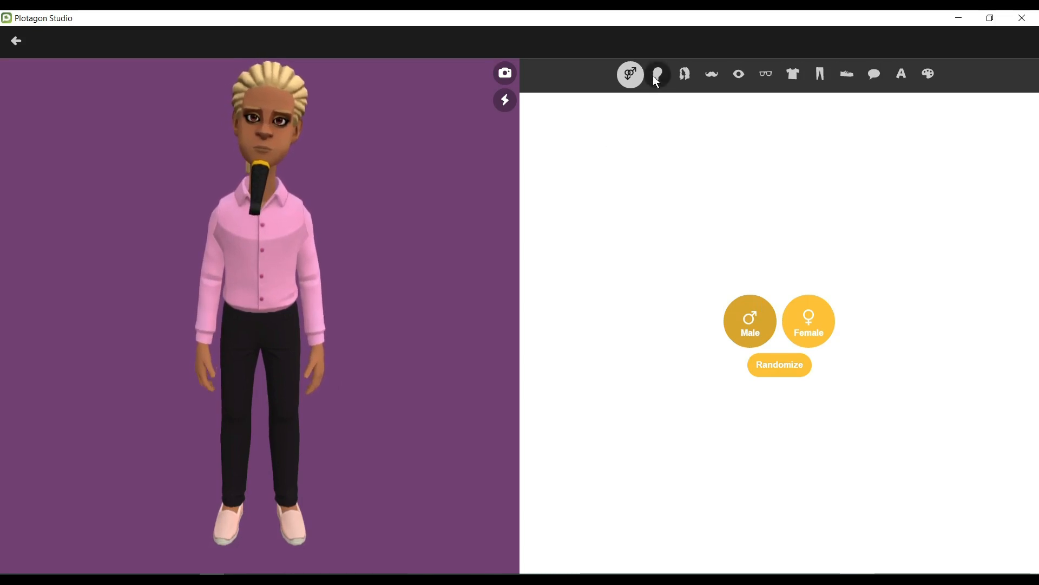
left_click(656, 74)
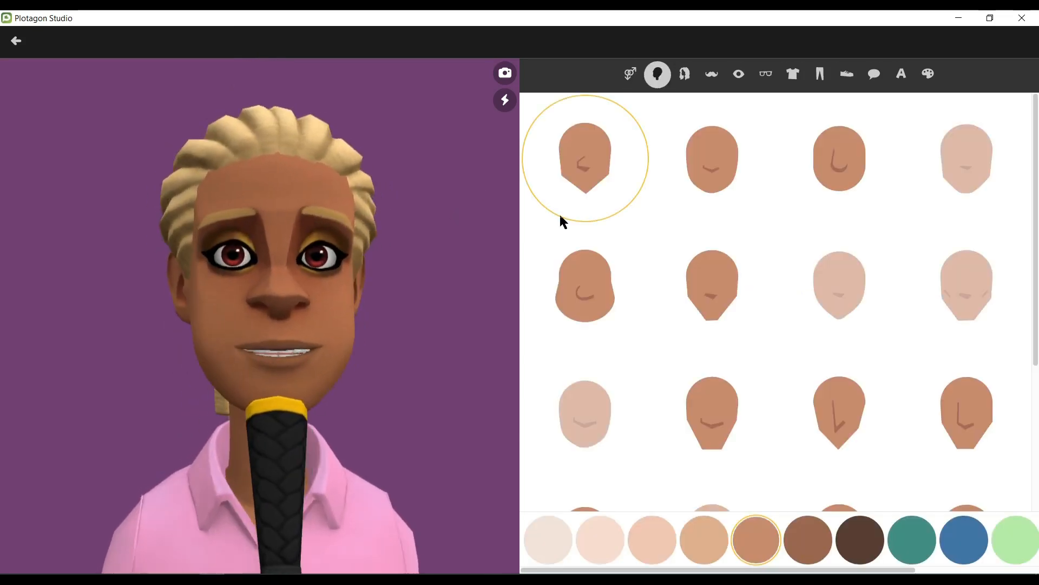
scroll("down", 3)
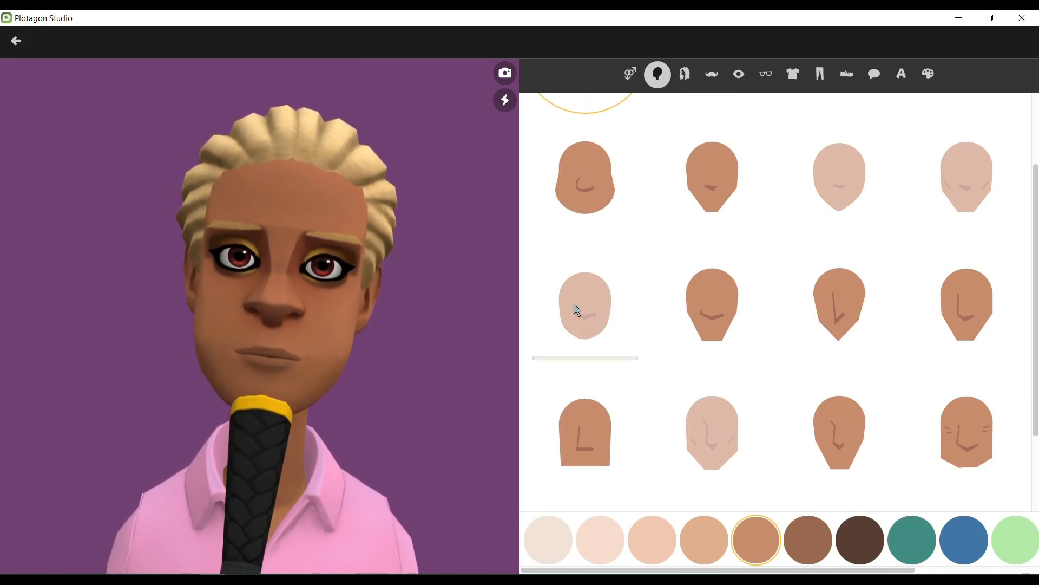
left_click(650, 539)
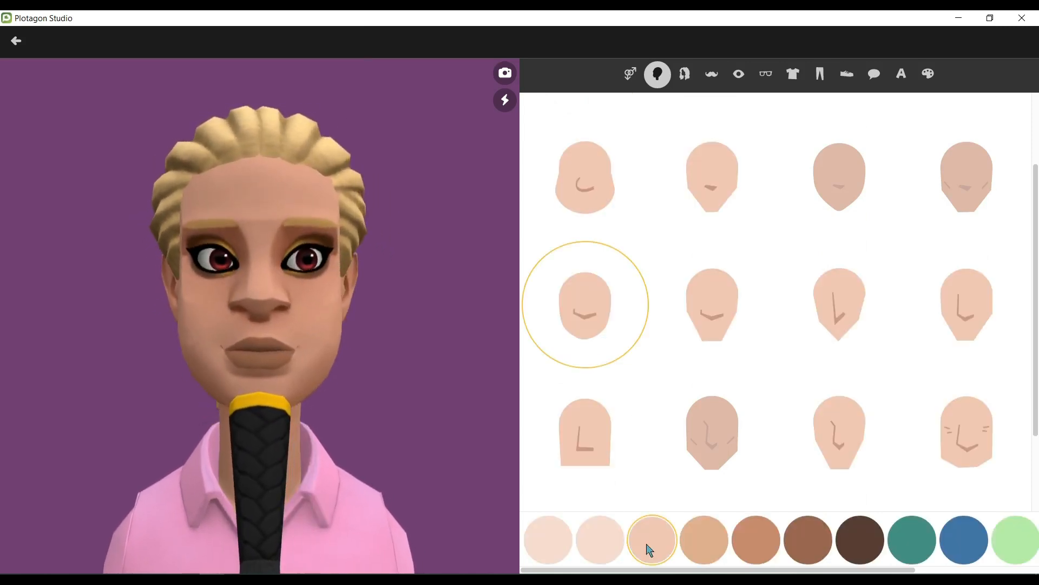
left_click(703, 539)
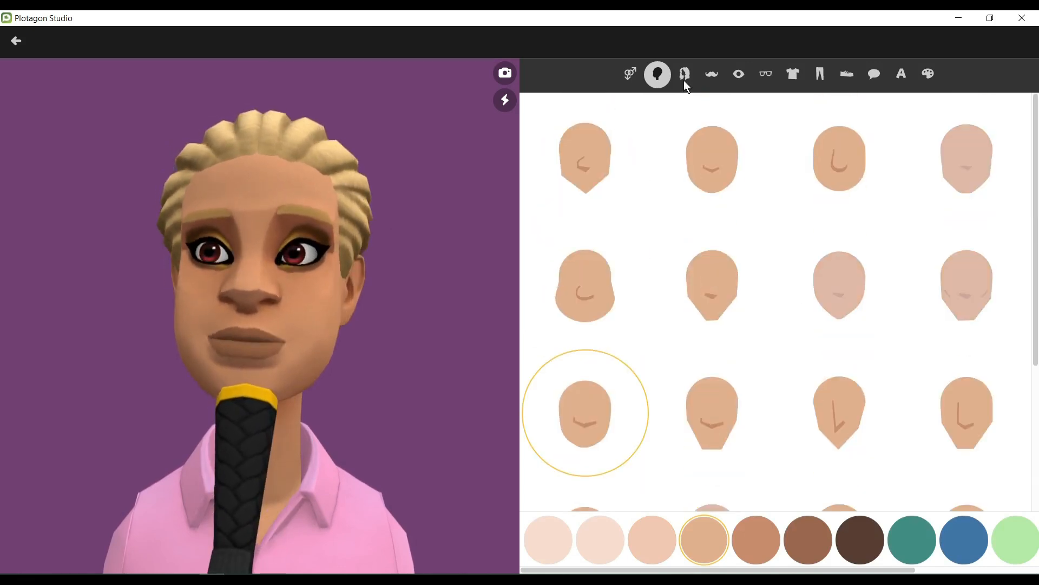
Give the character spiky brown hair and remove the facial hair.
left_click(684, 74)
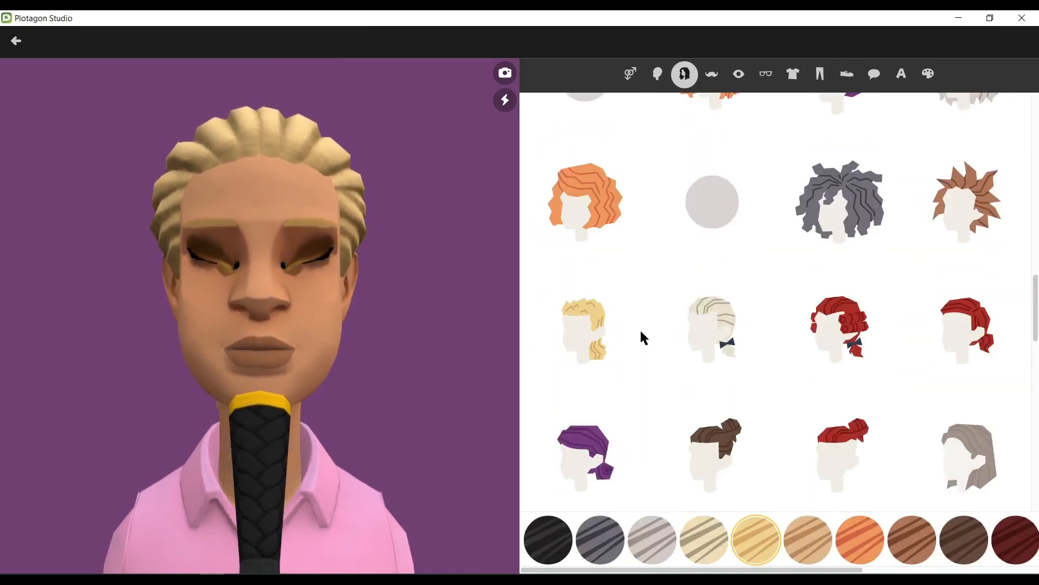
left_click(711, 73)
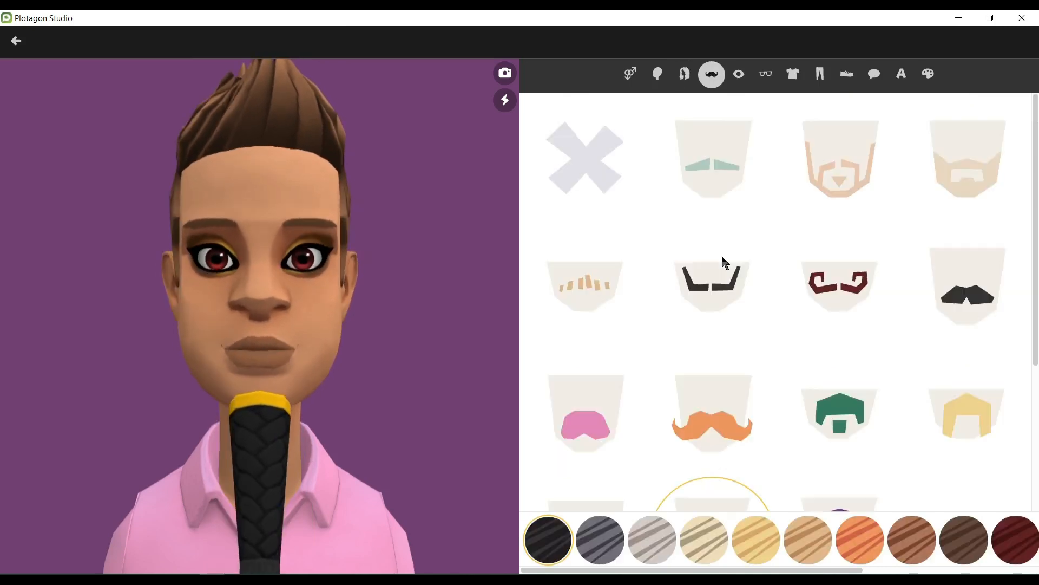
left_click(584, 158)
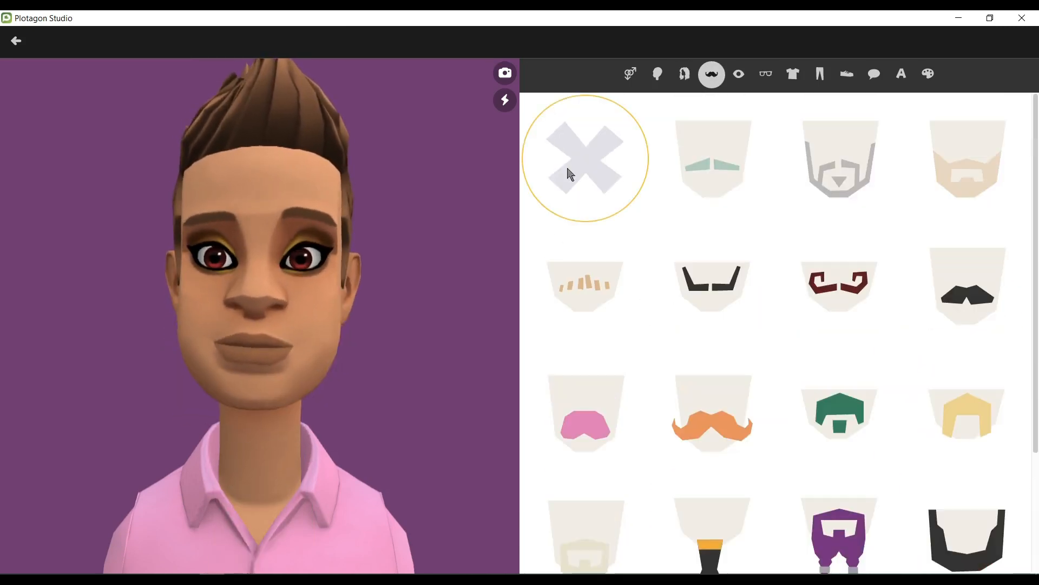
Choose plain eyes without heavy eyeliner and adjust the eye colour.
left_click(738, 74)
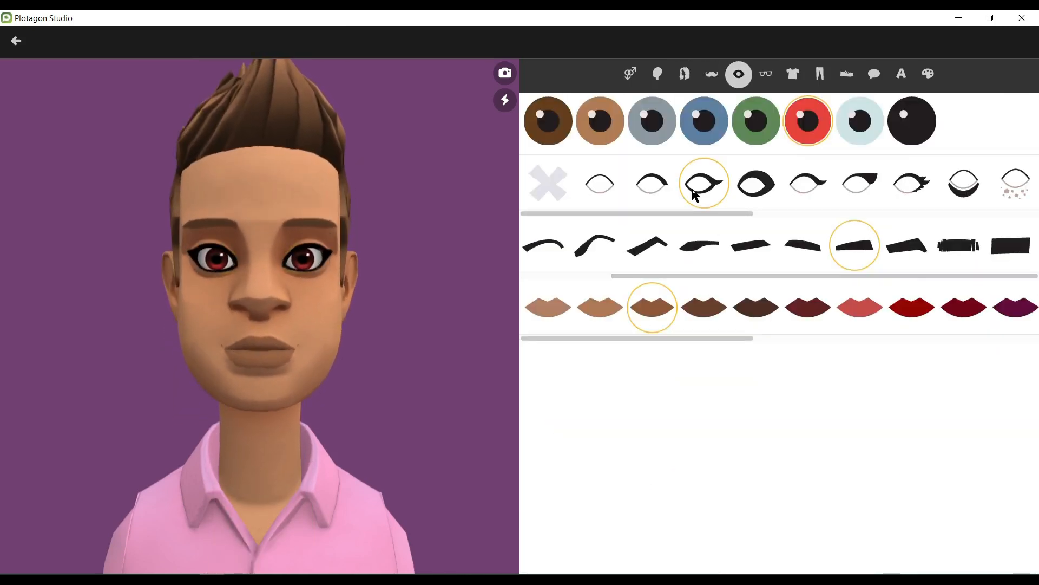
left_click(652, 184)
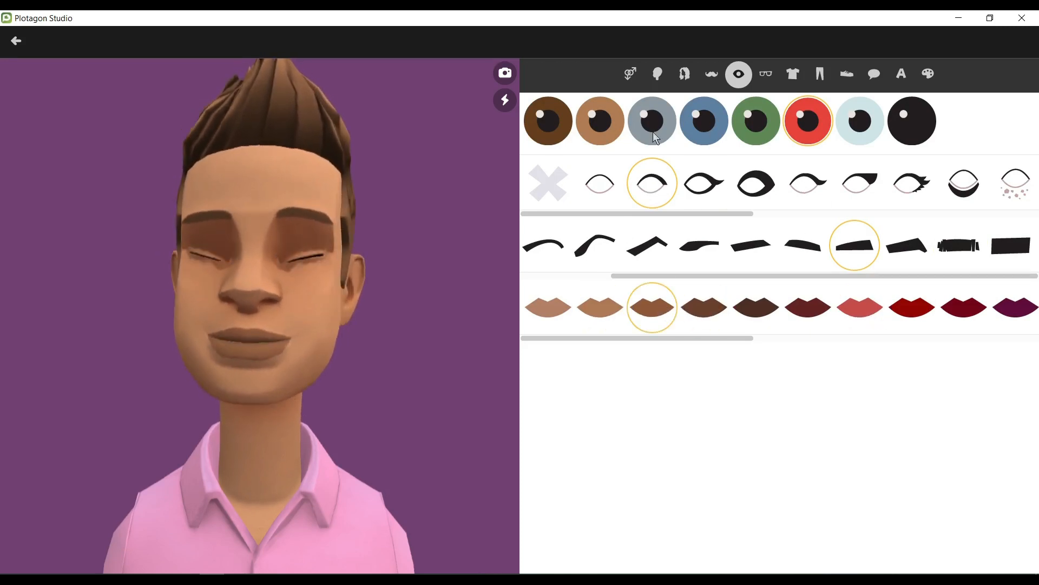
left_click(766, 74)
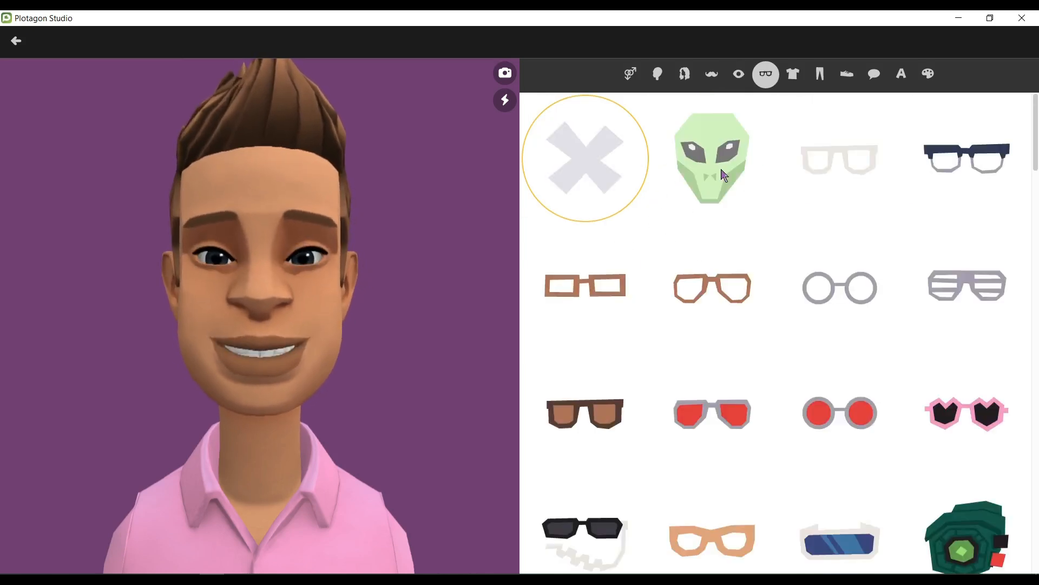
Try the alien mask and round glasses, then settle on black angular frames.
left_click(712, 158)
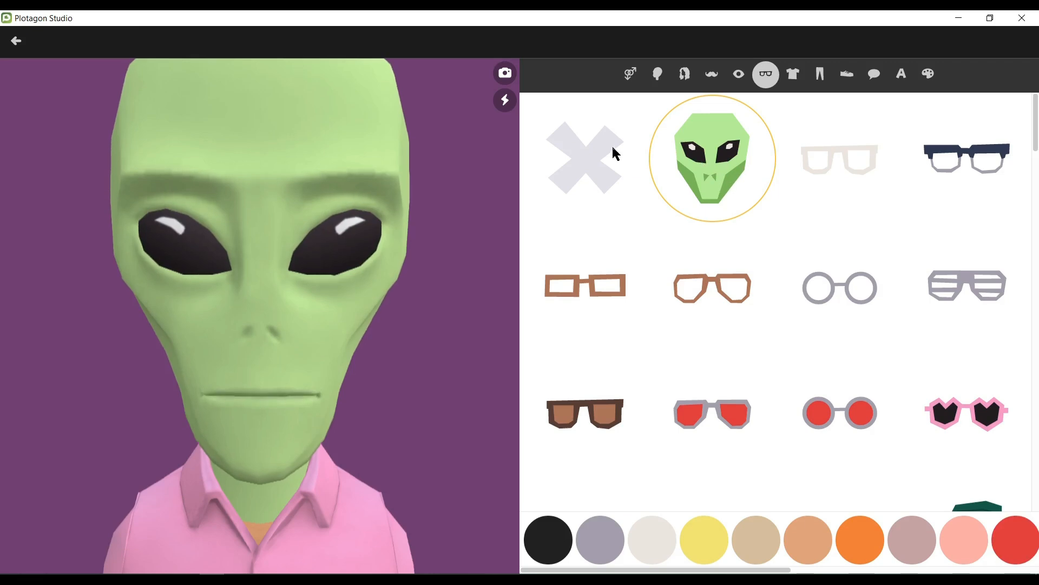
left_click(839, 287)
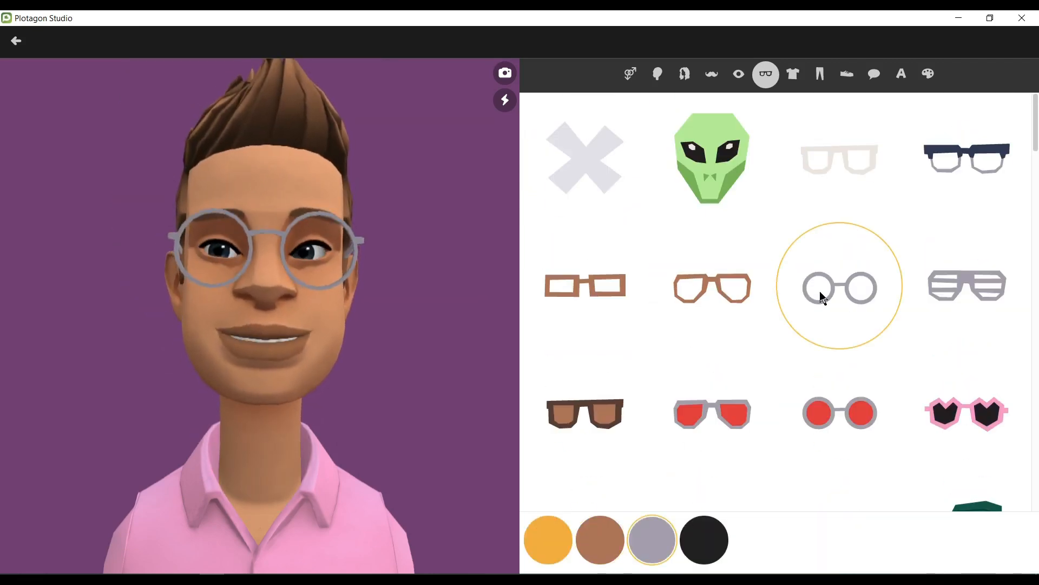
left_click(713, 287)
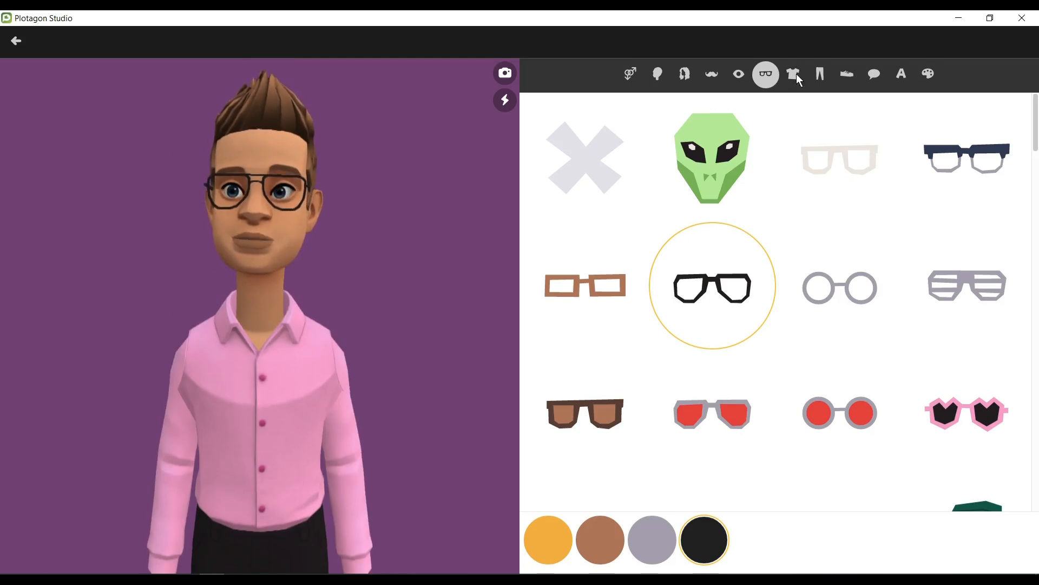
Dress the character in a light blue shirt and straight-leg black trousers.
left_click(792, 73)
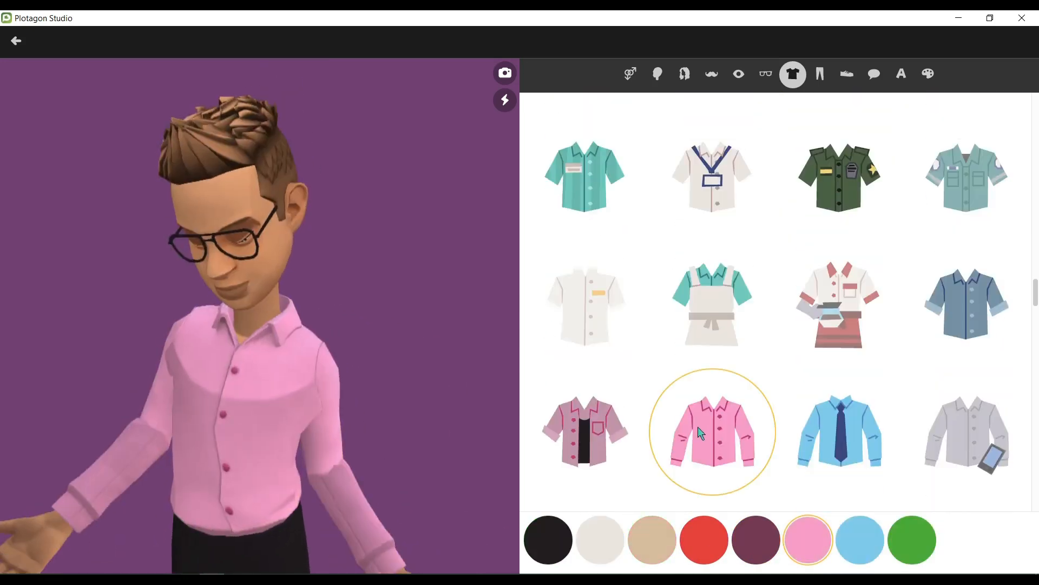
left_click(819, 74)
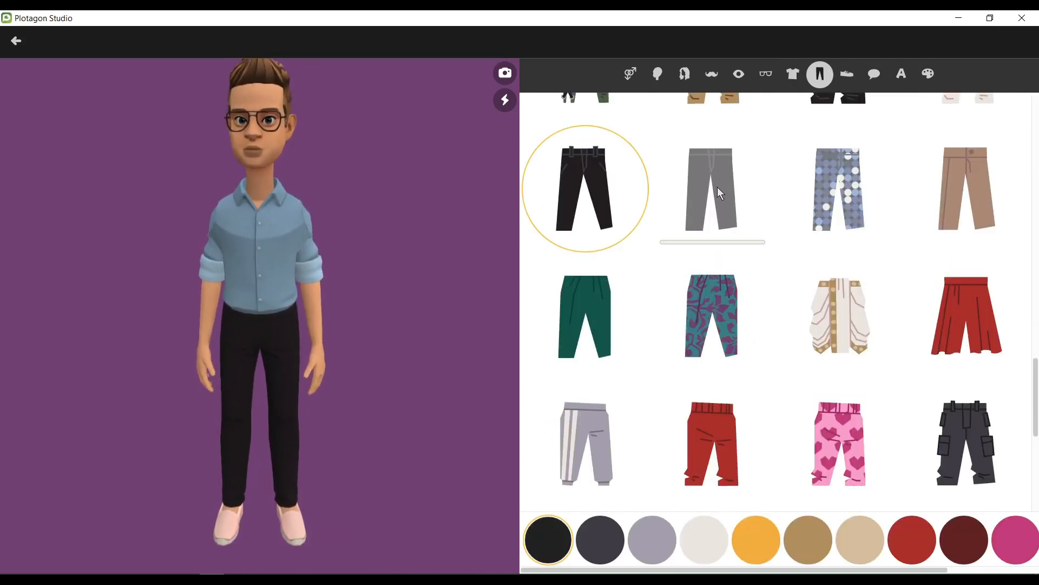
left_click(711, 189)
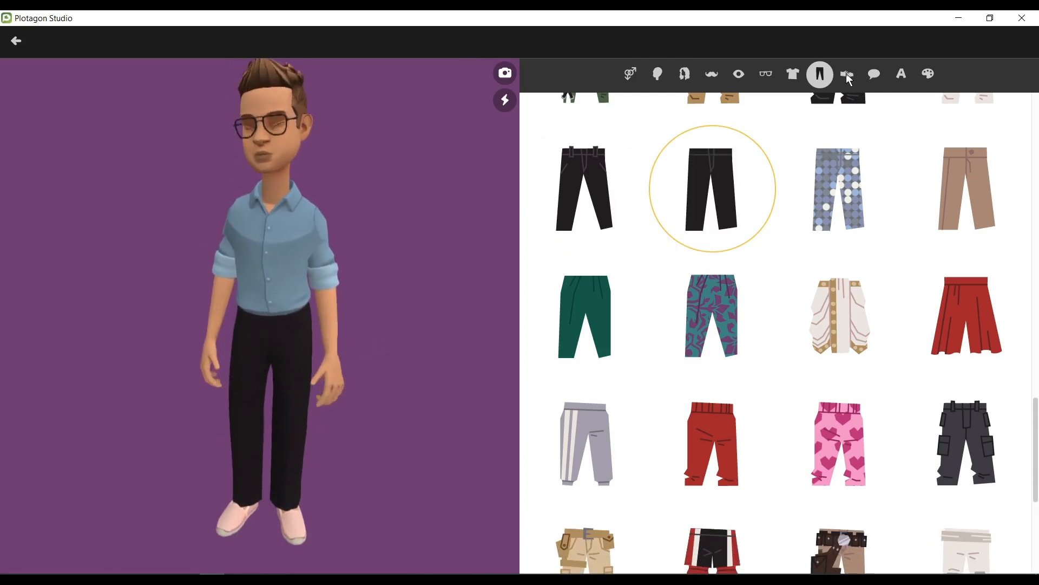
Put black sneakers with white toes on the character.
left_click(847, 73)
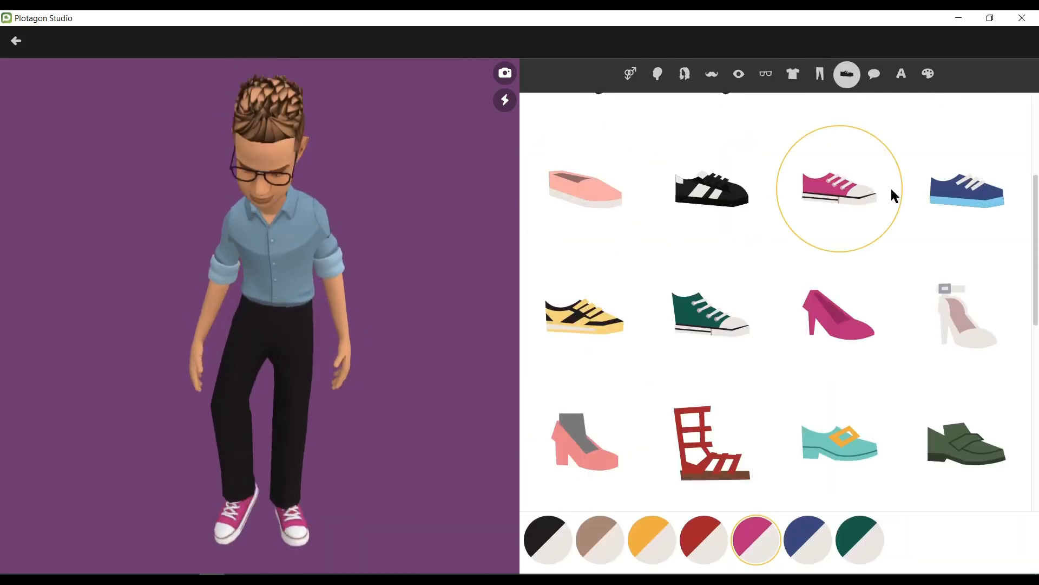
left_click(584, 298)
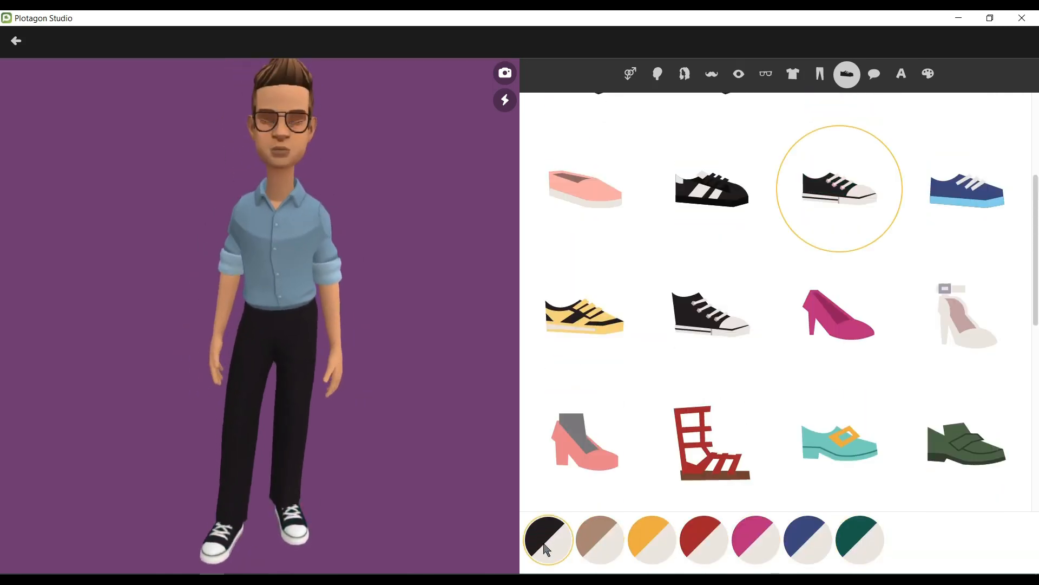
left_click(900, 74)
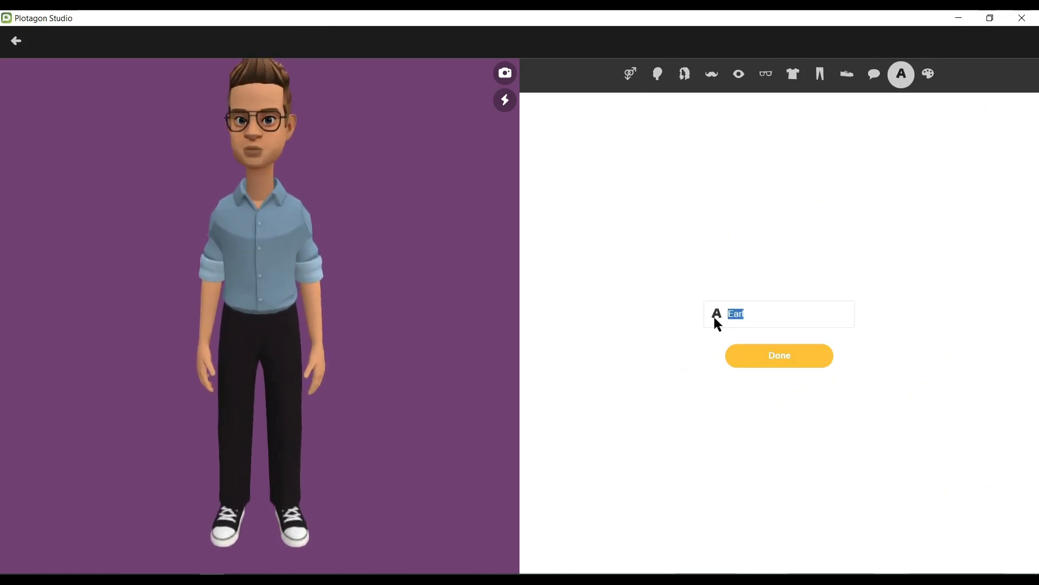
Name the character Henney and save it.
type("Henney")
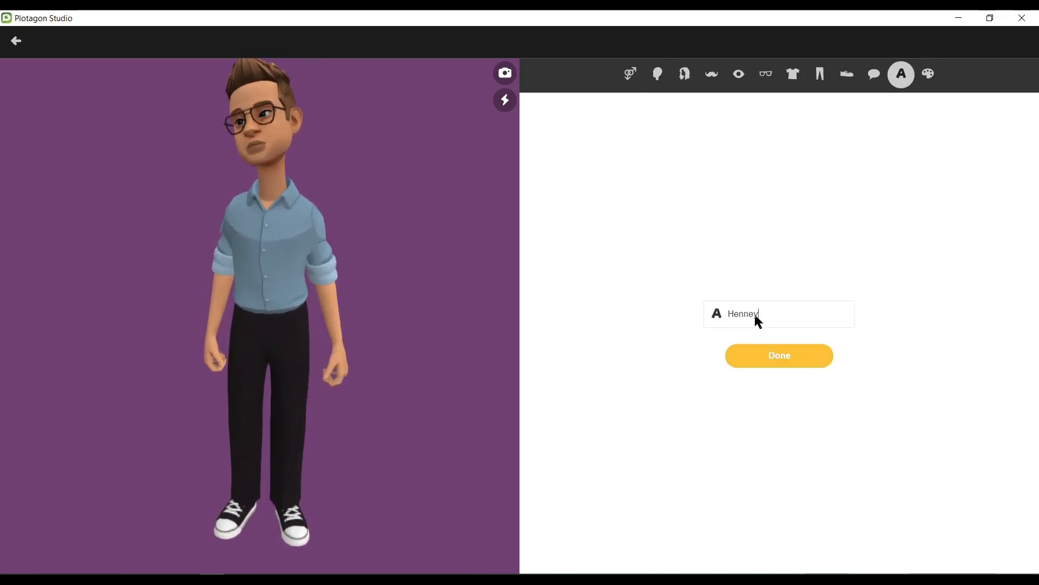
left_click(778, 355)
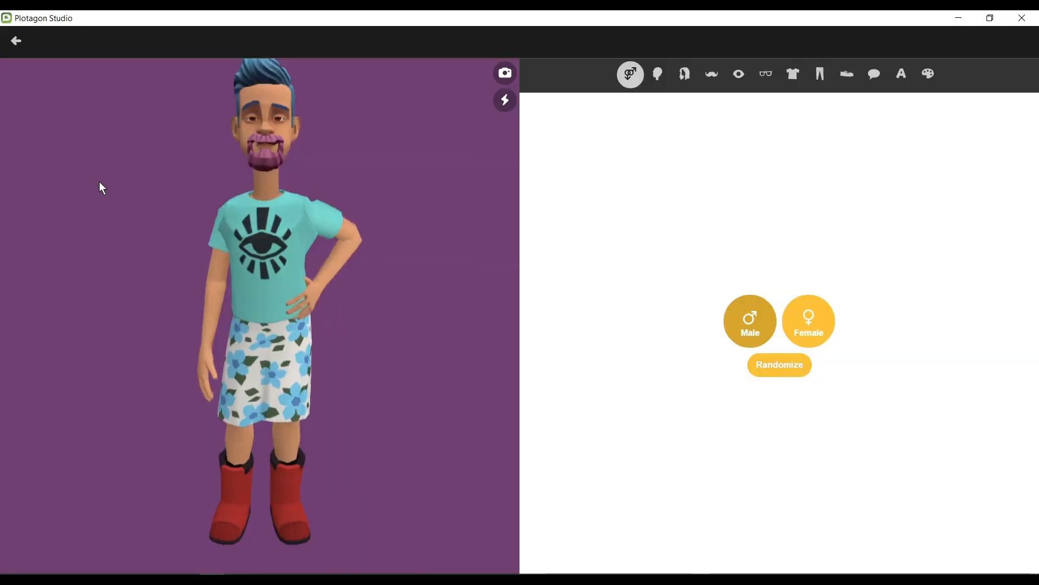
Make the new character female with a lighter skin tone and face shape.
left_click(779, 365)
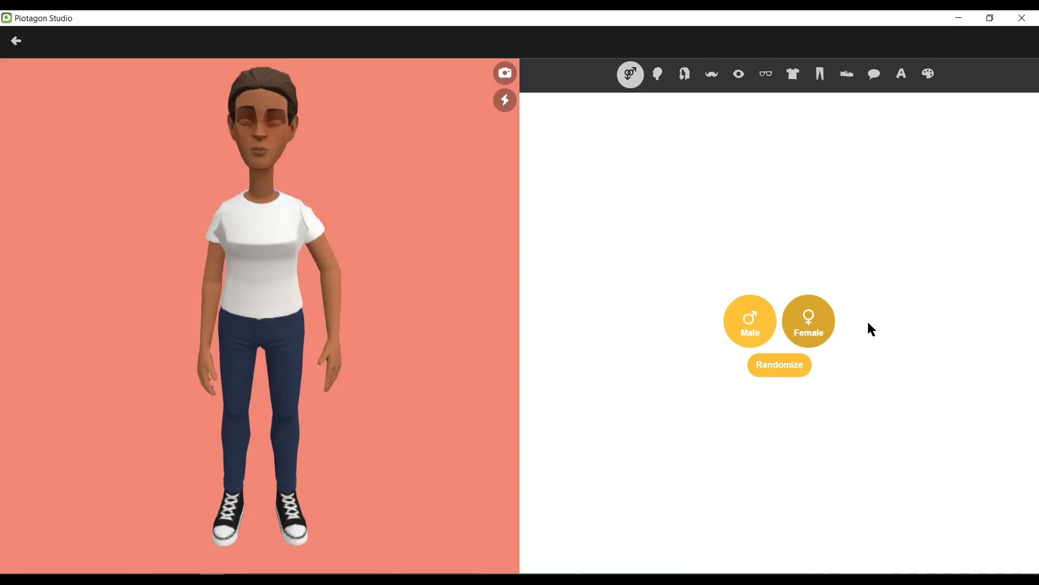
left_click(656, 73)
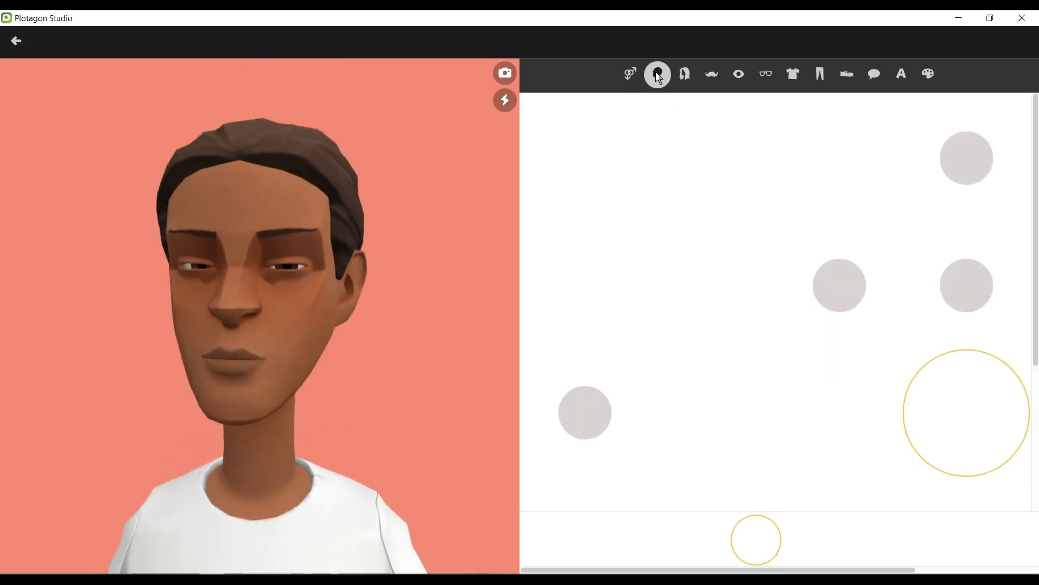
left_click(657, 74)
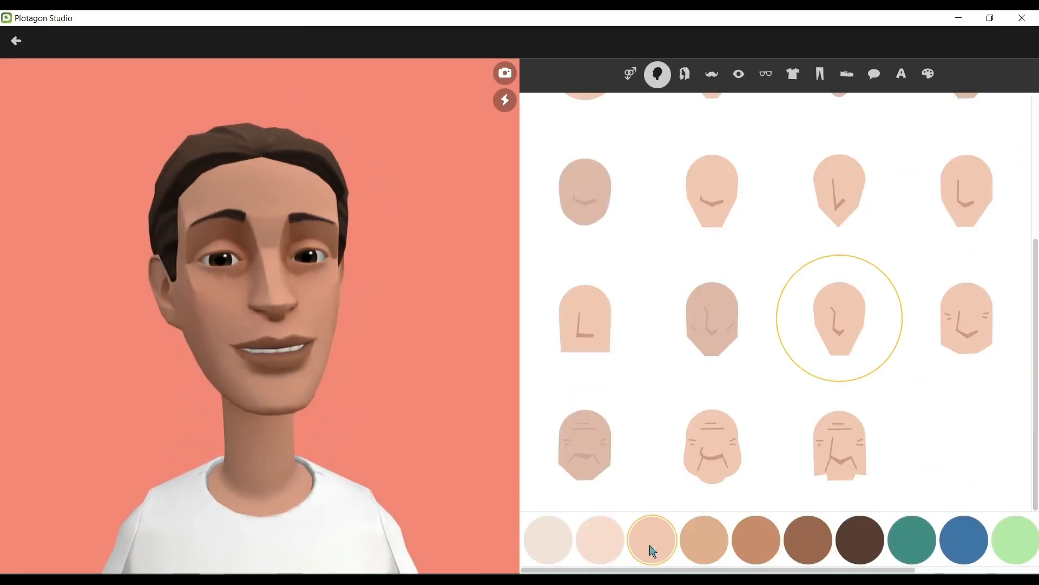
Give her long dark auburn hair, grey-blue eyes and arched brows.
left_click(684, 74)
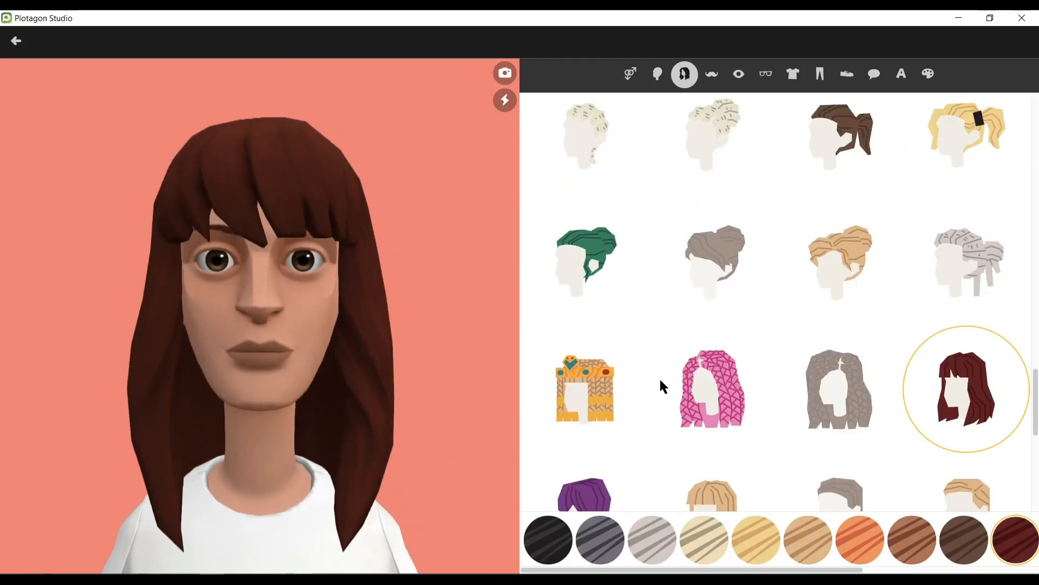
scroll("down", 3)
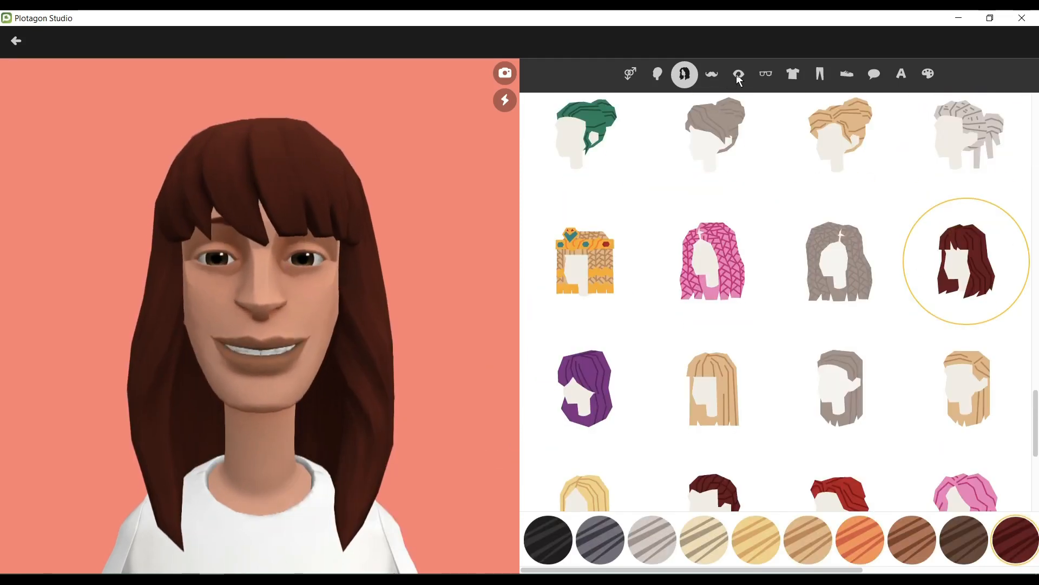
left_click(738, 74)
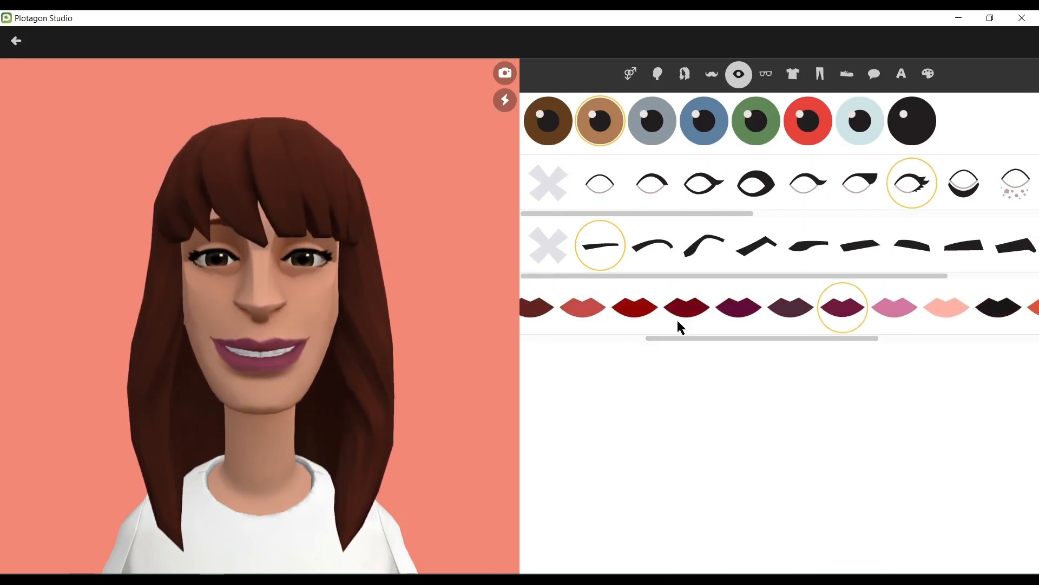
left_click(704, 245)
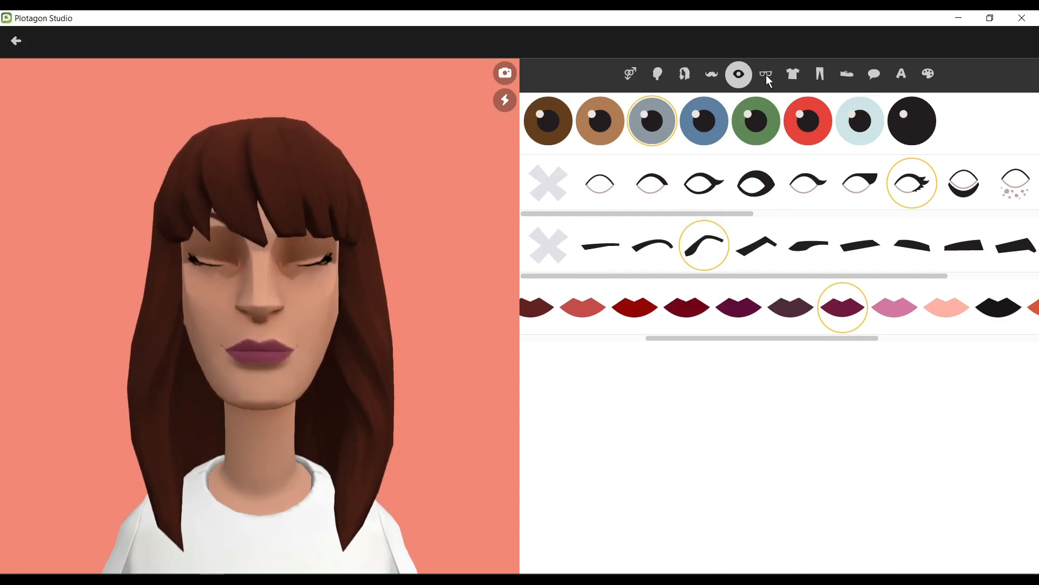
Dress her in a pink dress, pearl necklace, black knee socks and pink heels; name her Amelia.
left_click(765, 74)
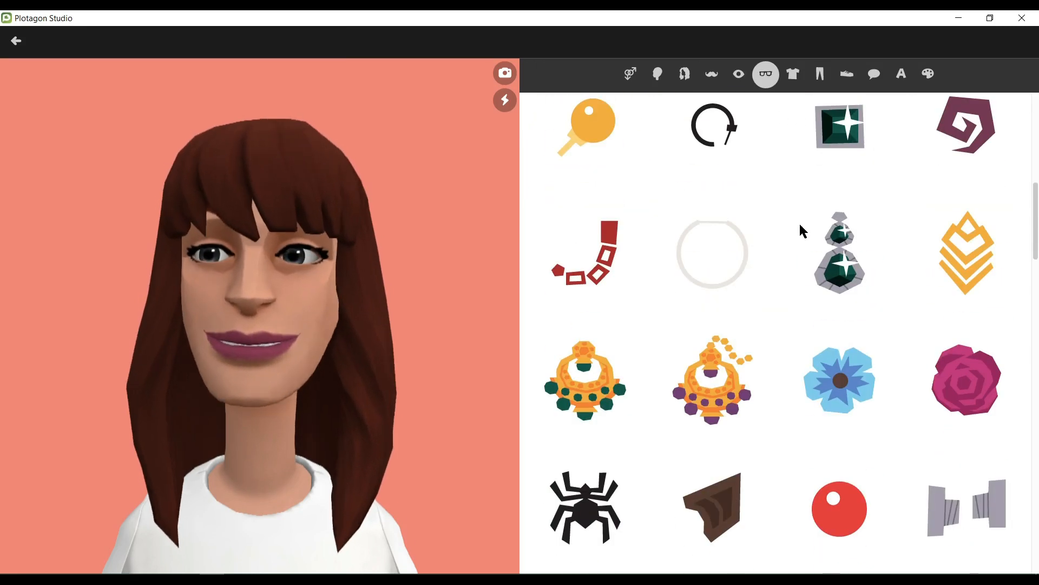
left_click(792, 74)
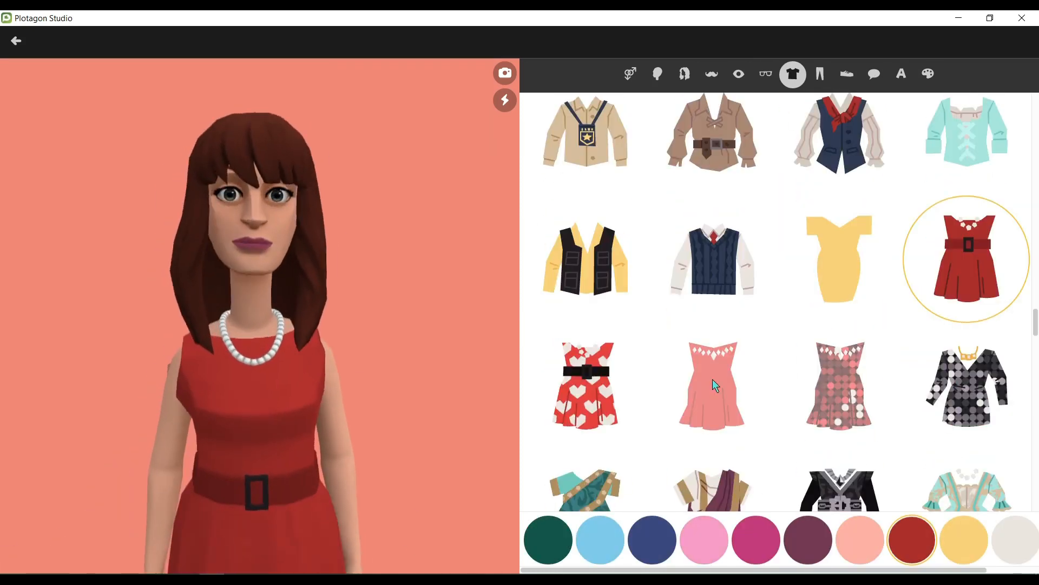
left_click(756, 538)
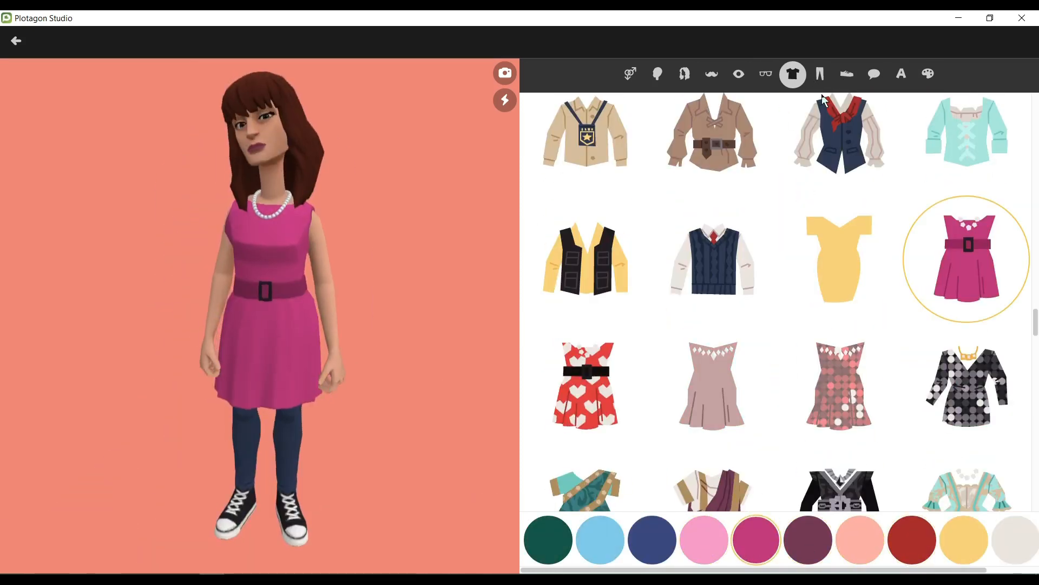
left_click(819, 74)
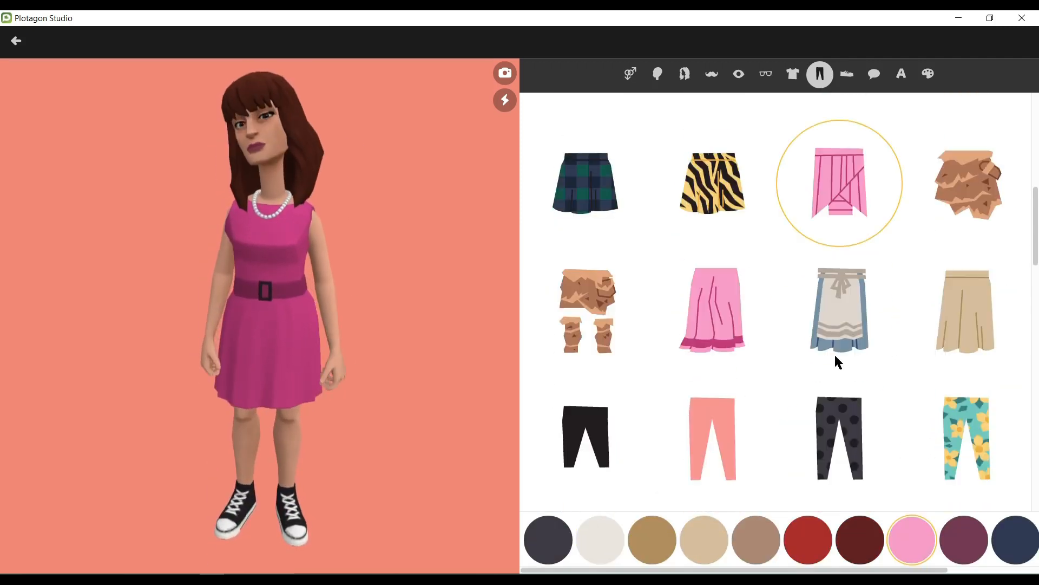
left_click(901, 74)
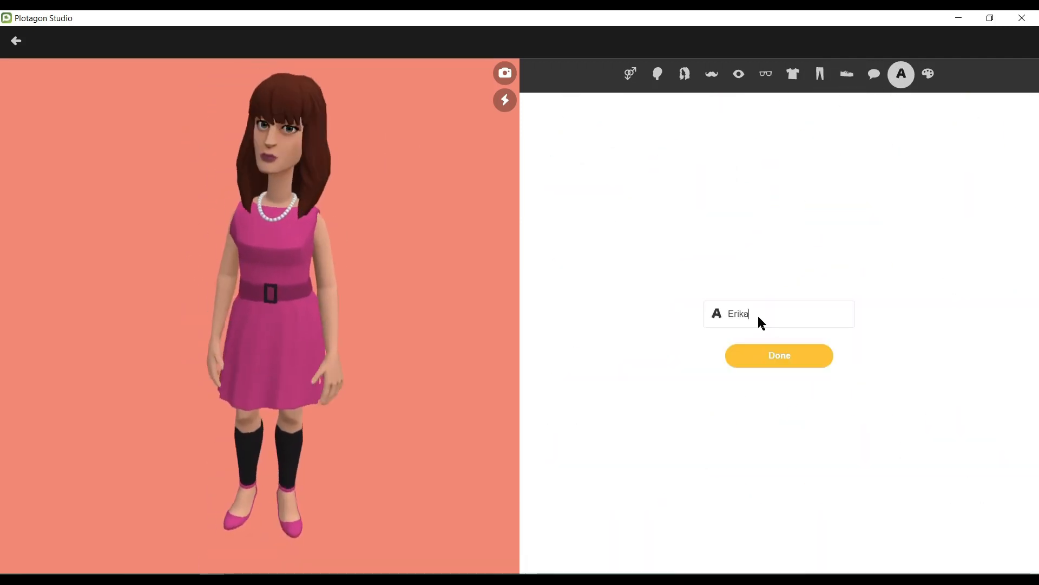
type("Amwlia")
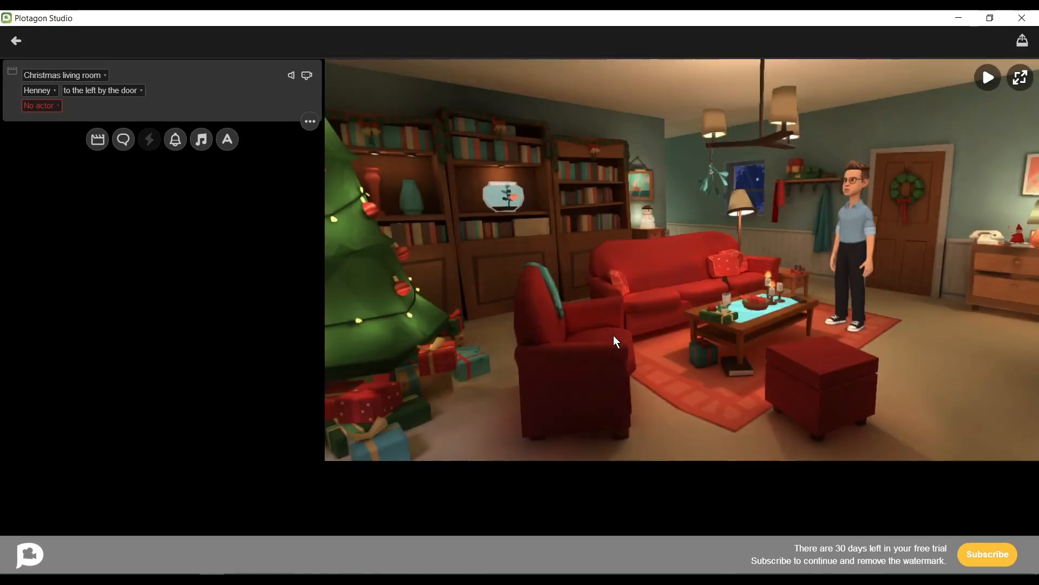
mouse_move(163, 199)
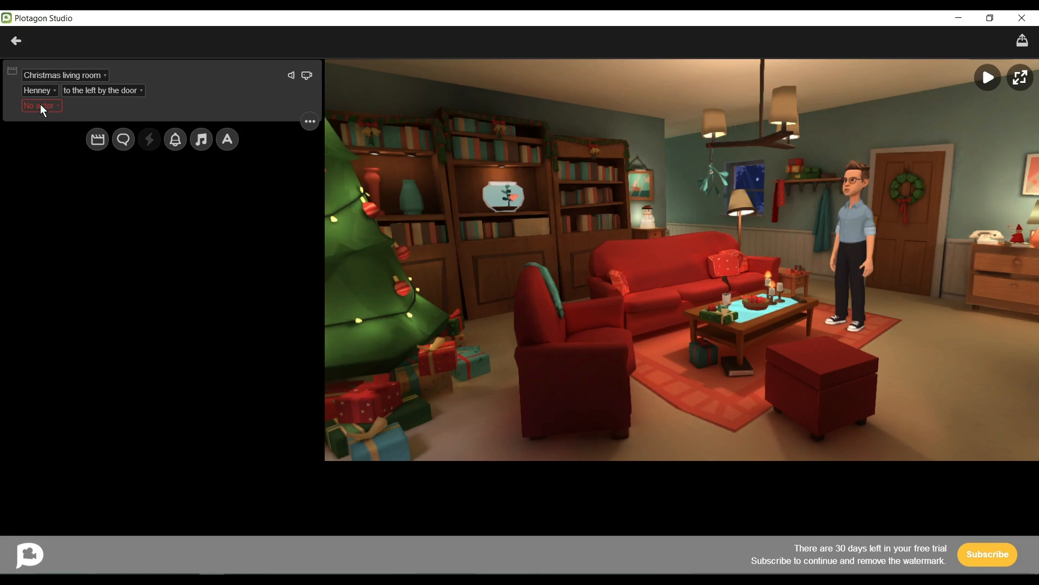
Add Amelia as the second actor and seat Henney at Sofa (left).
left_click(38, 106)
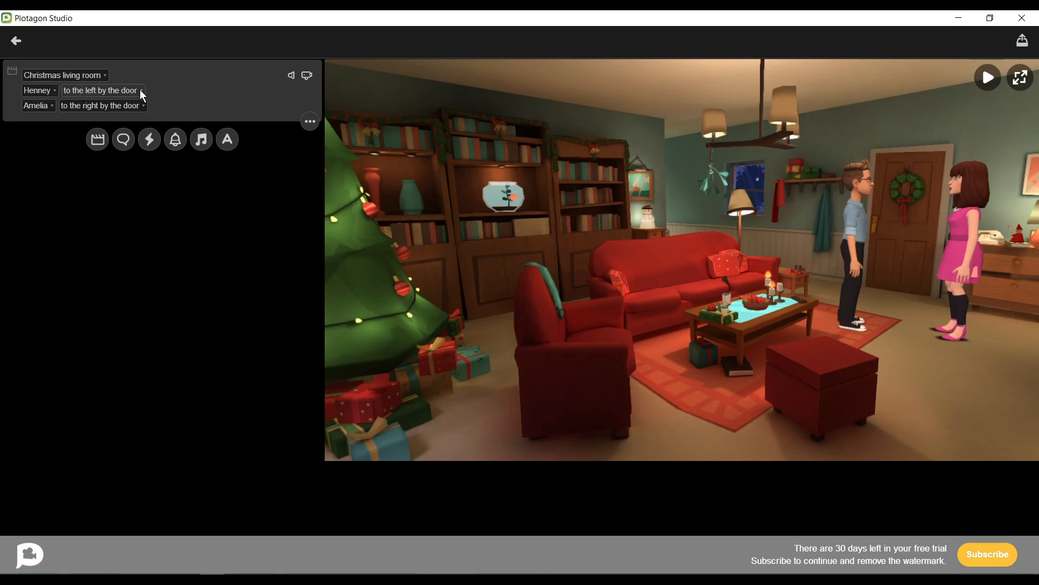
left_click(102, 104)
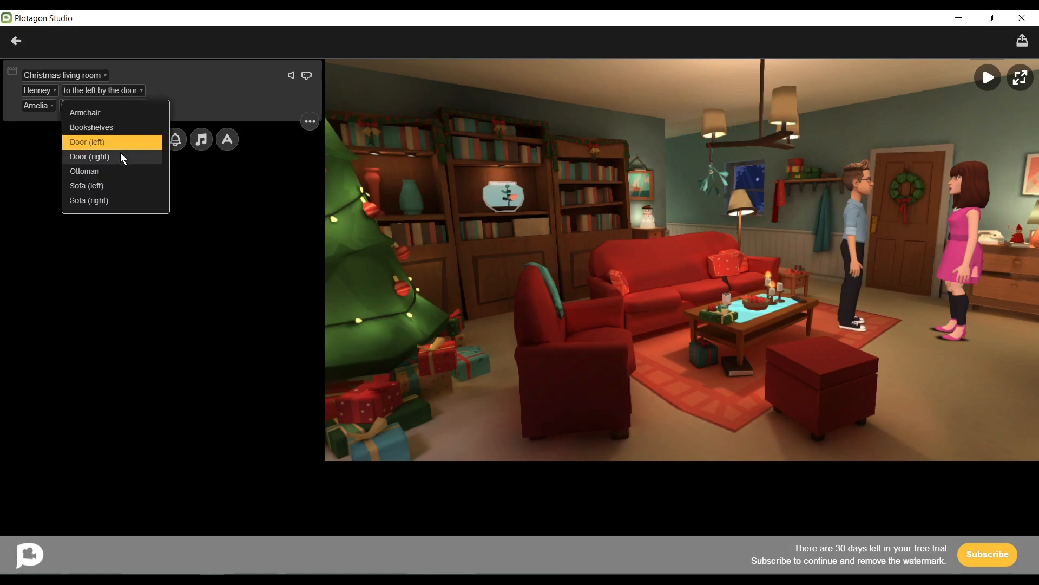
mouse_move(114, 189)
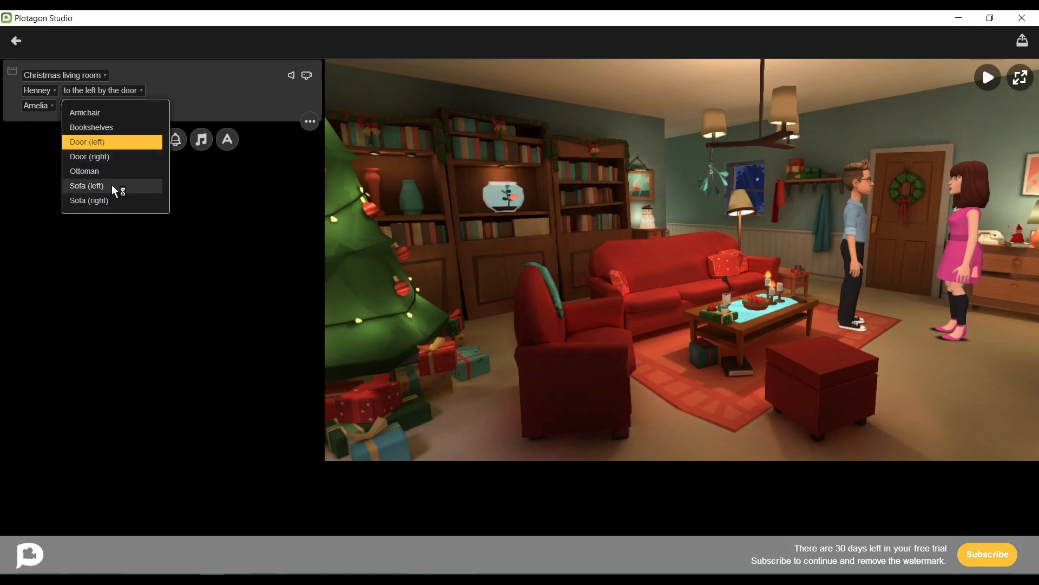
left_click(87, 186)
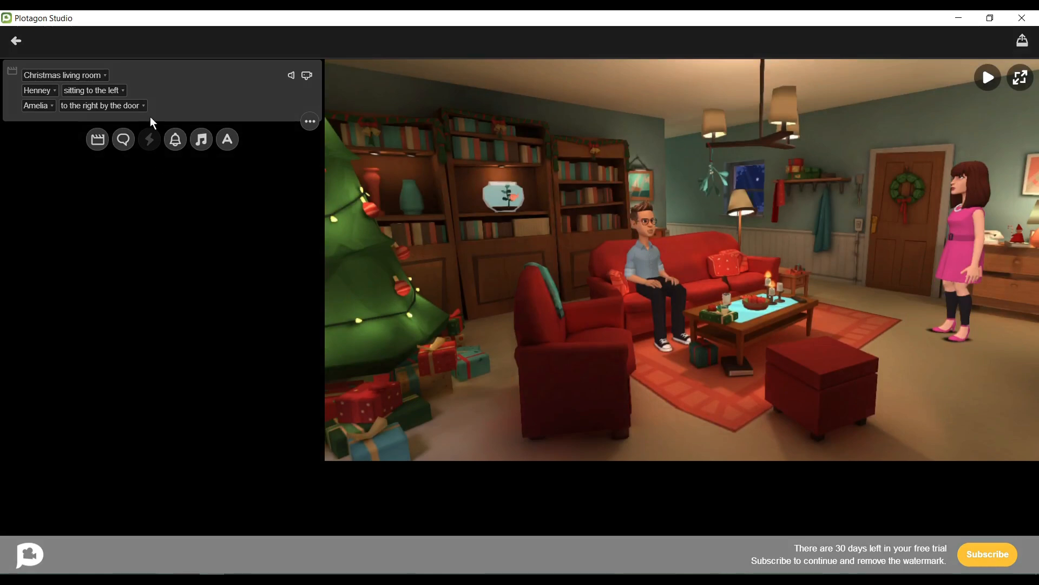
Place Amelia at Door (left) and copy ChatGPT's first dialogue line.
left_click(99, 105)
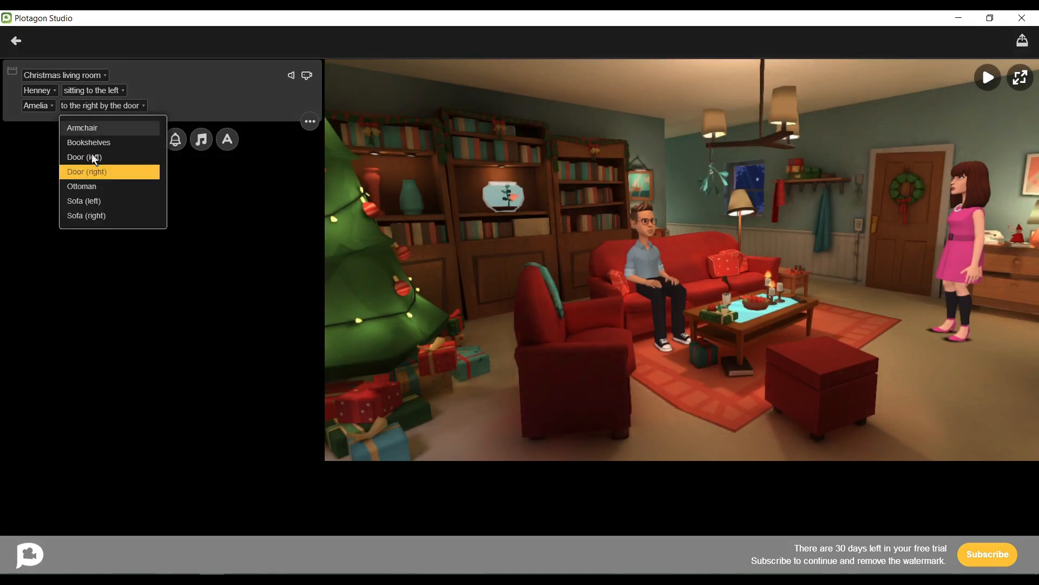
left_click(84, 157)
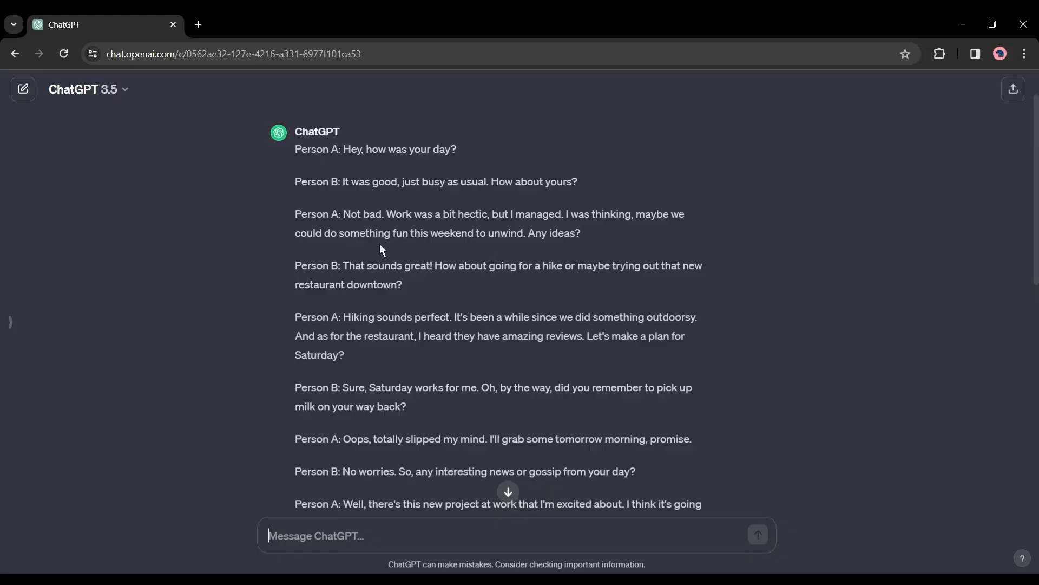
double_click(398, 148)
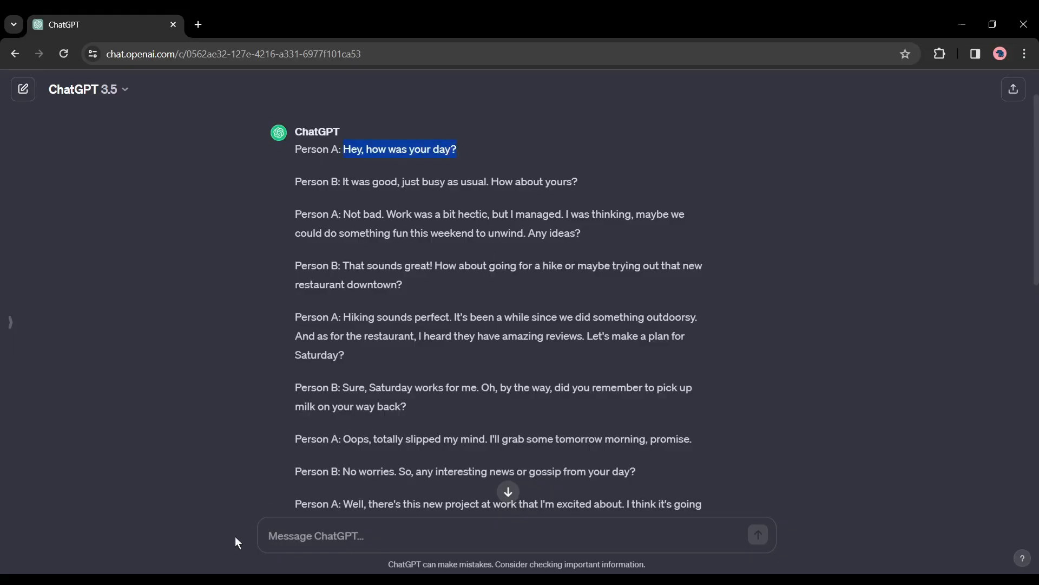
key("alt+tab")
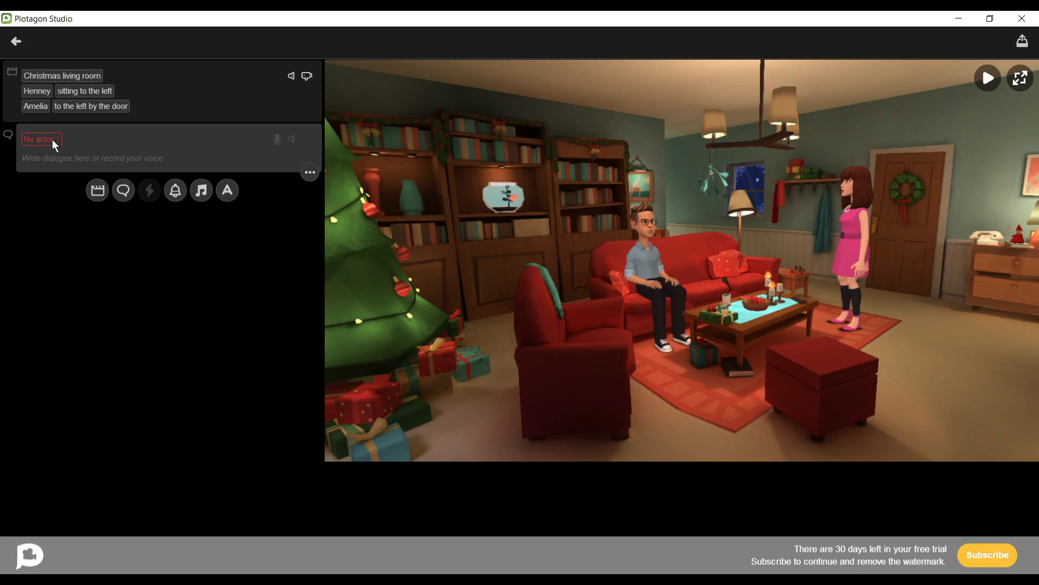
Have Amelia say "Hey, how was your day?" in a Happy mood, then preview it.
left_click(41, 139)
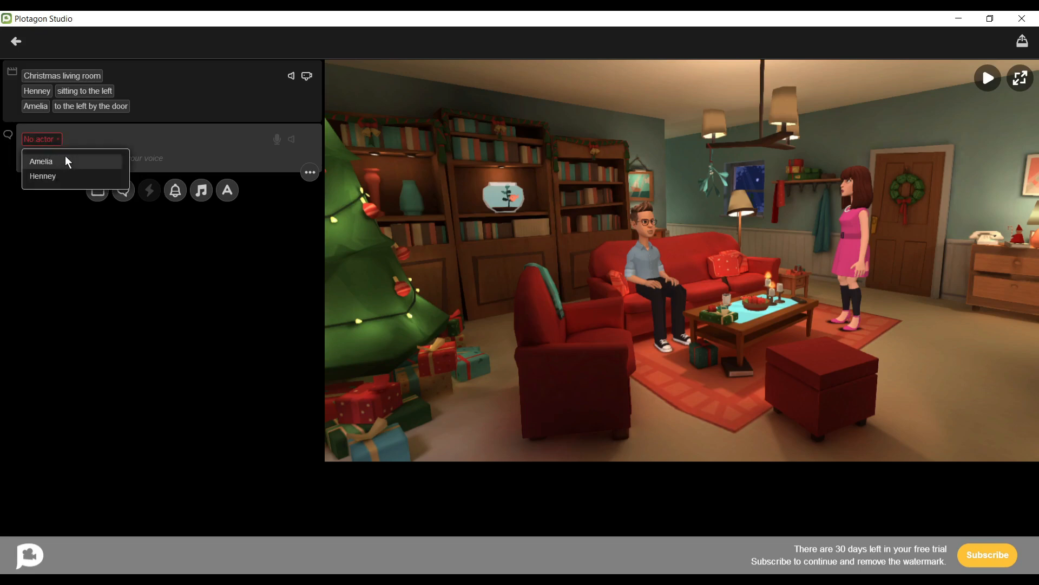
left_click(41, 161)
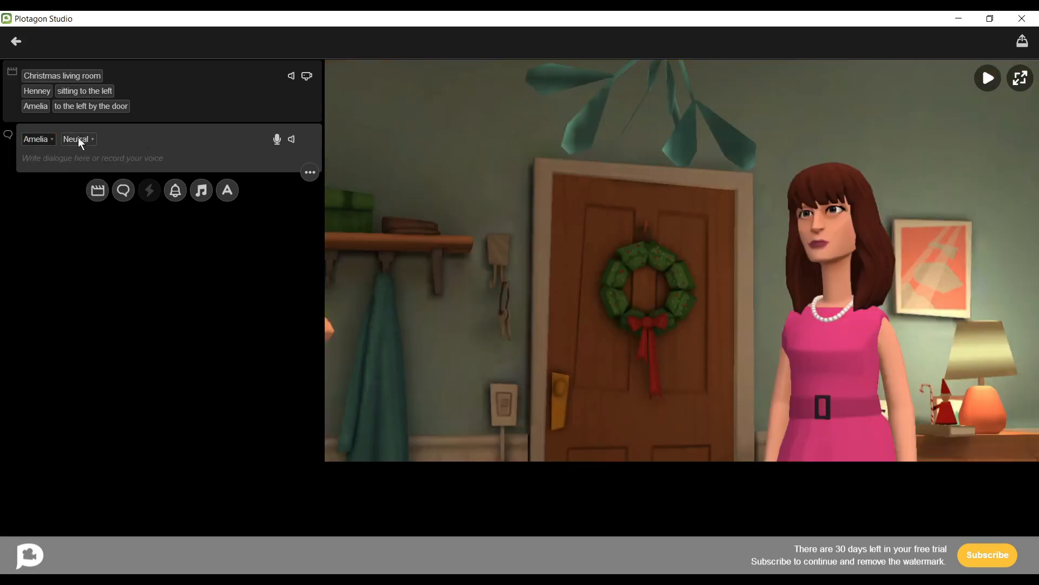
type("Hey, how was your day?")
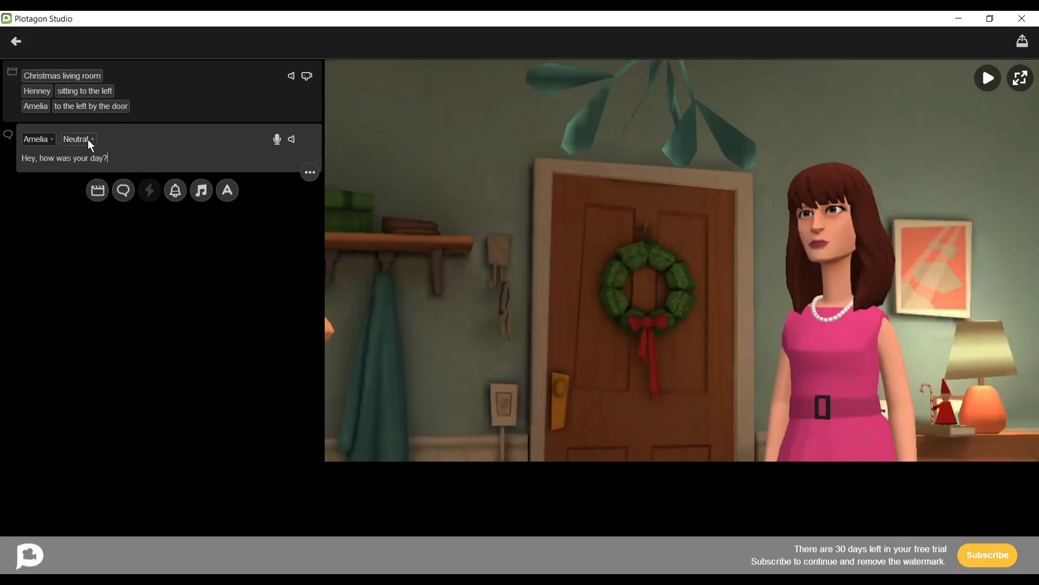
left_click(77, 140)
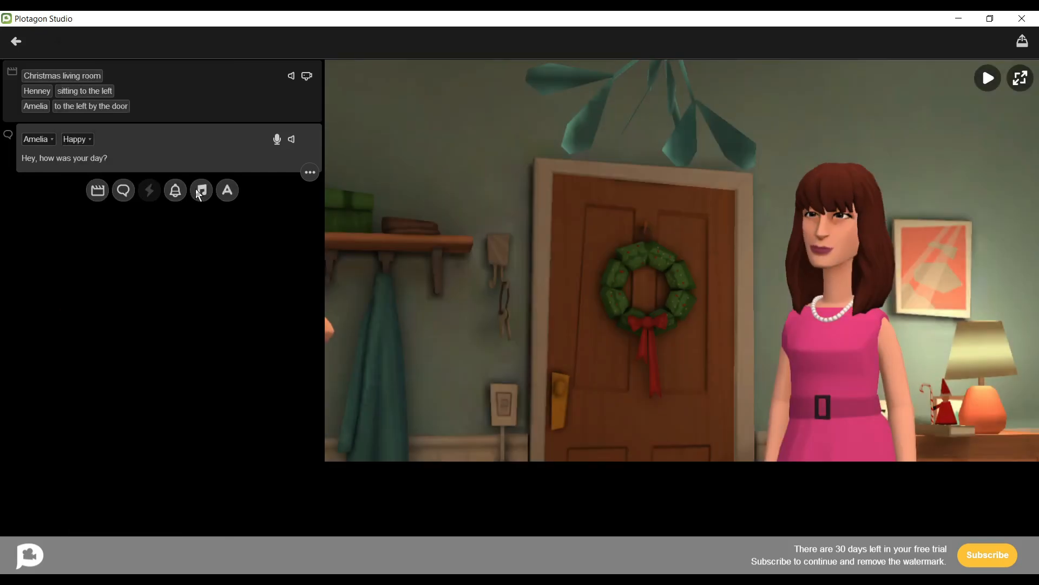
left_click(201, 190)
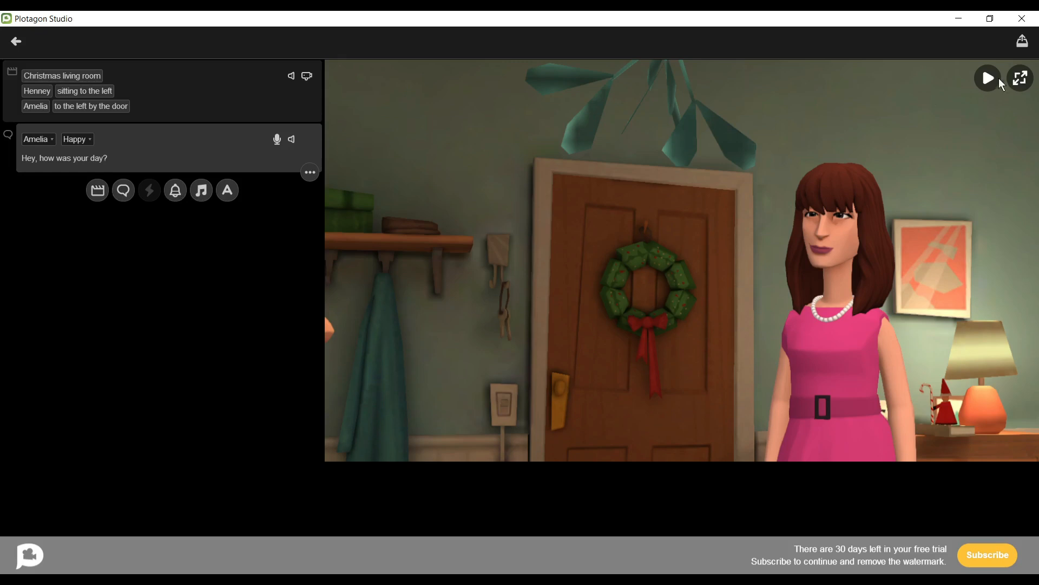
left_click(987, 78)
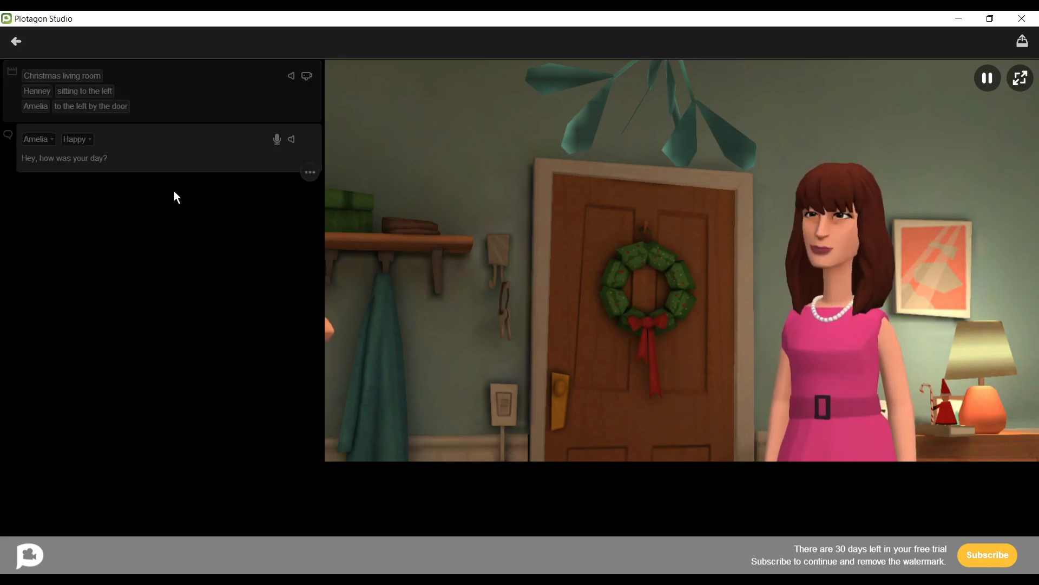
left_click(310, 171)
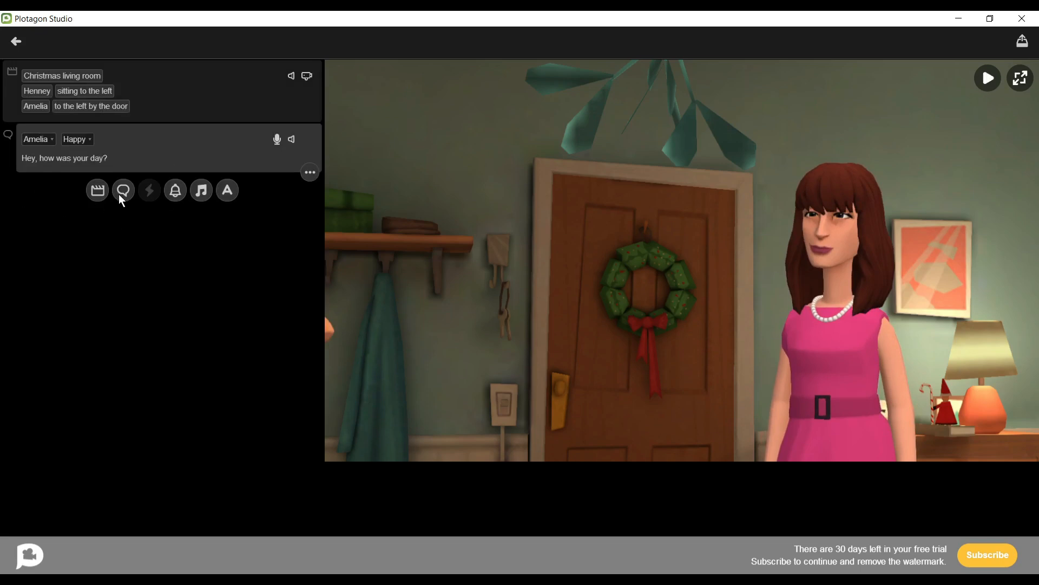
Add three more lines: Henney neutral, Amelia looking around, and Henney whispering hike ideas.
left_click(122, 190)
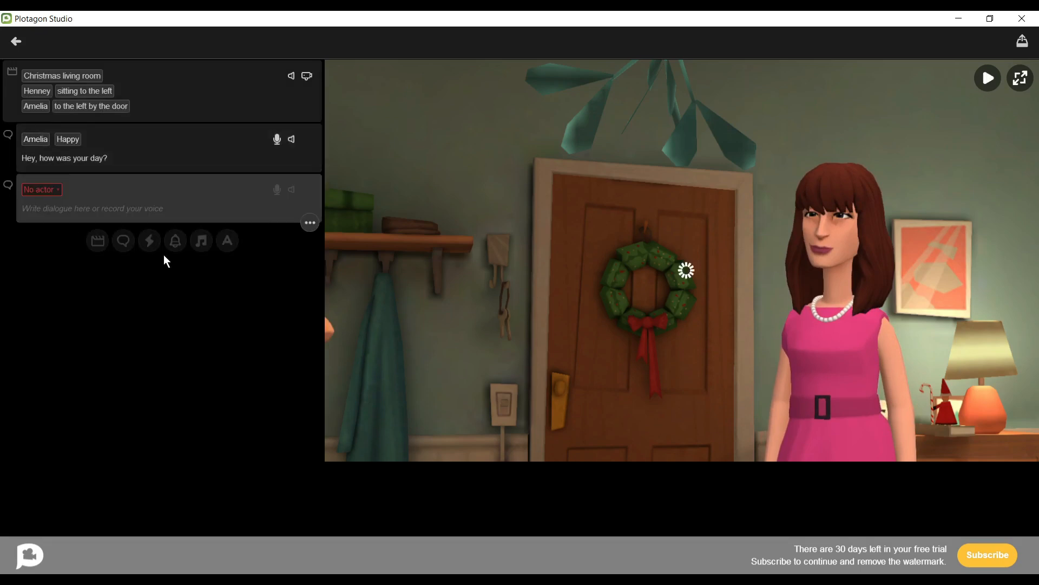
left_click(41, 189)
type("It was good, just busy as usual. How about yours?")
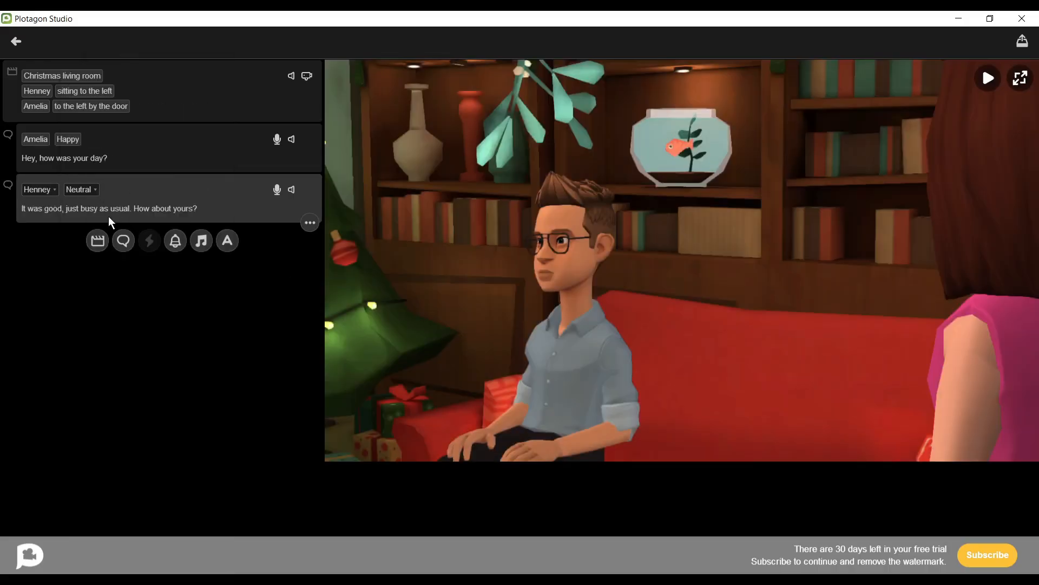
mouse_move(988, 89)
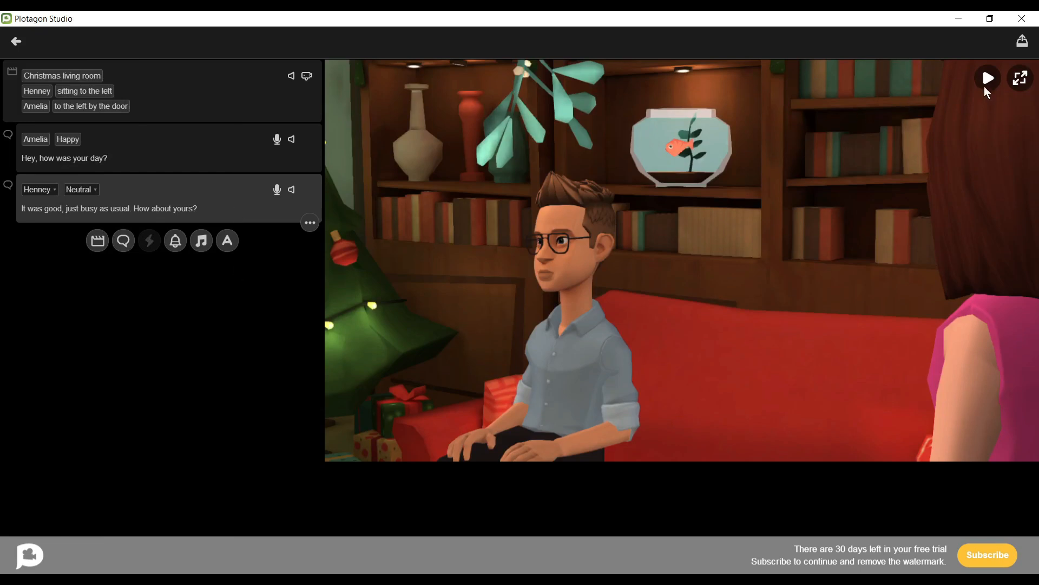
left_click(986, 77)
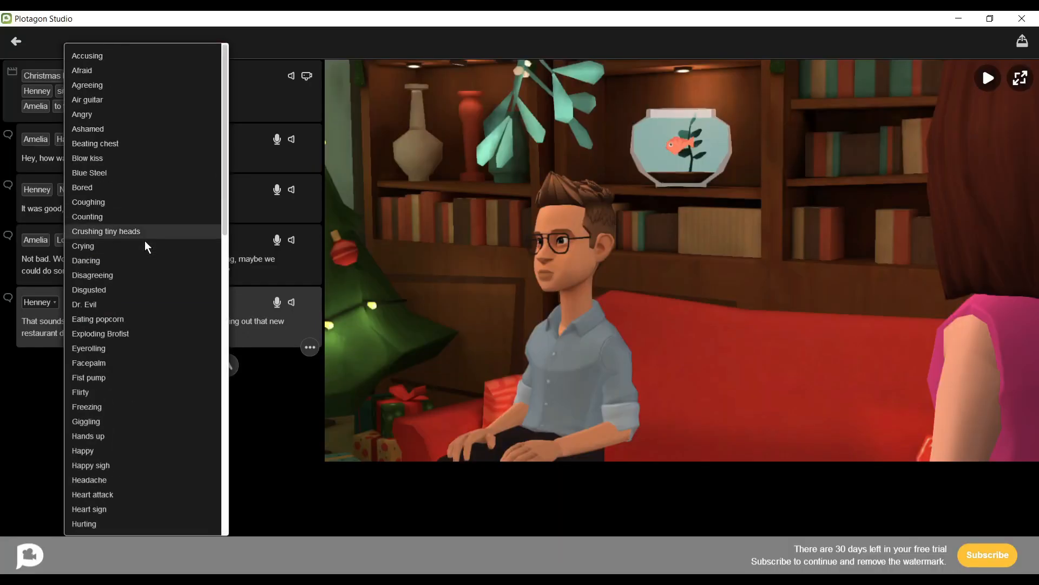
scroll("down", 3)
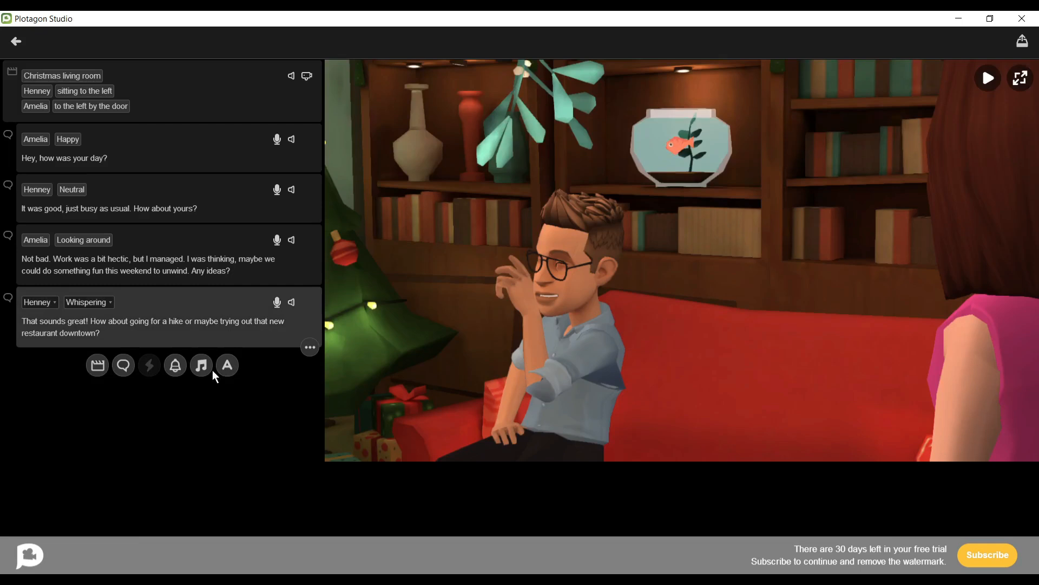
mouse_move(122, 364)
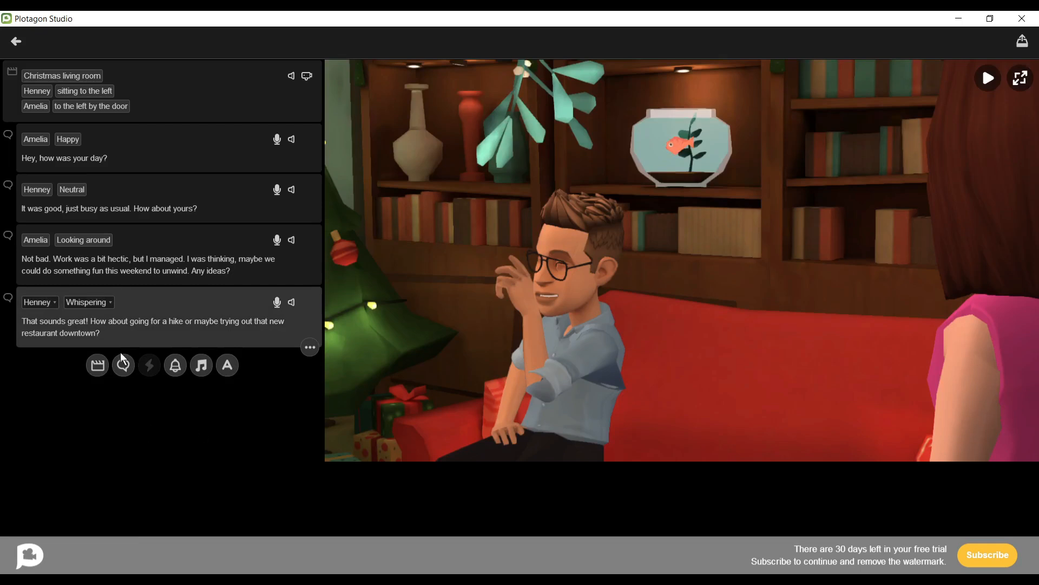
Add a second Christmas living room scene with Henney seated at the sofa's left.
left_click(97, 365)
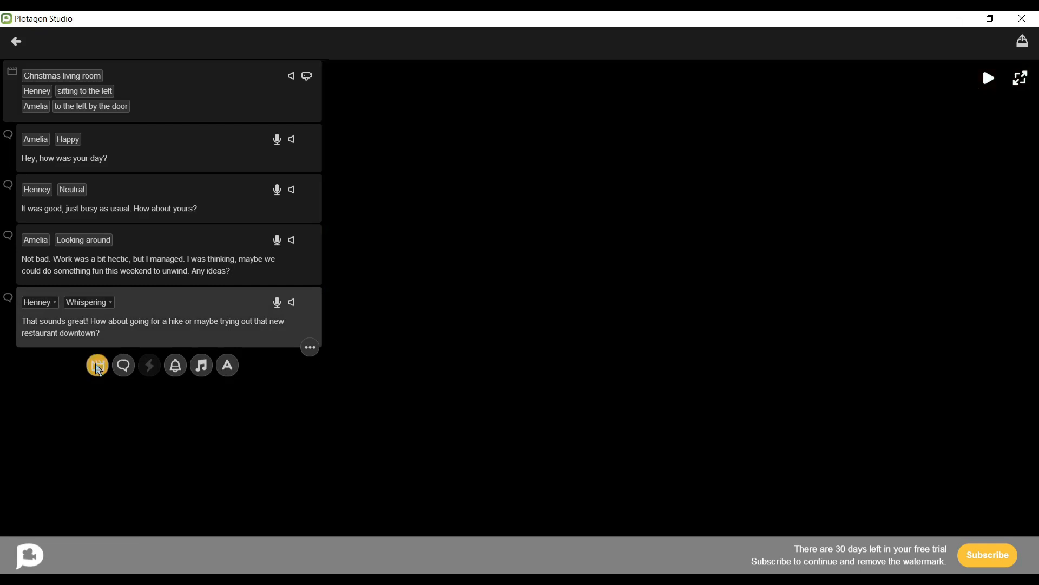
left_click(97, 365)
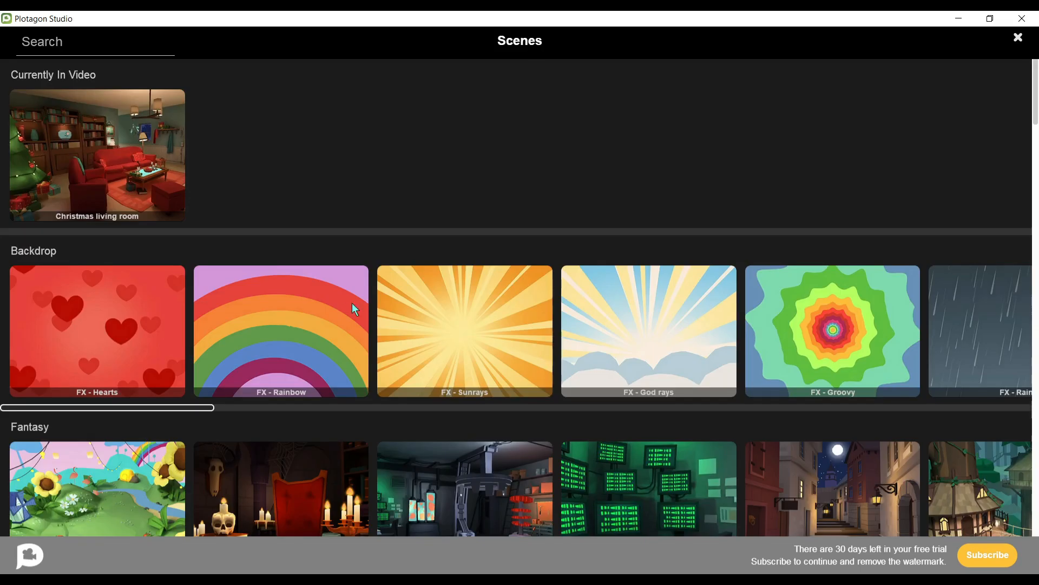
mouse_move(110, 161)
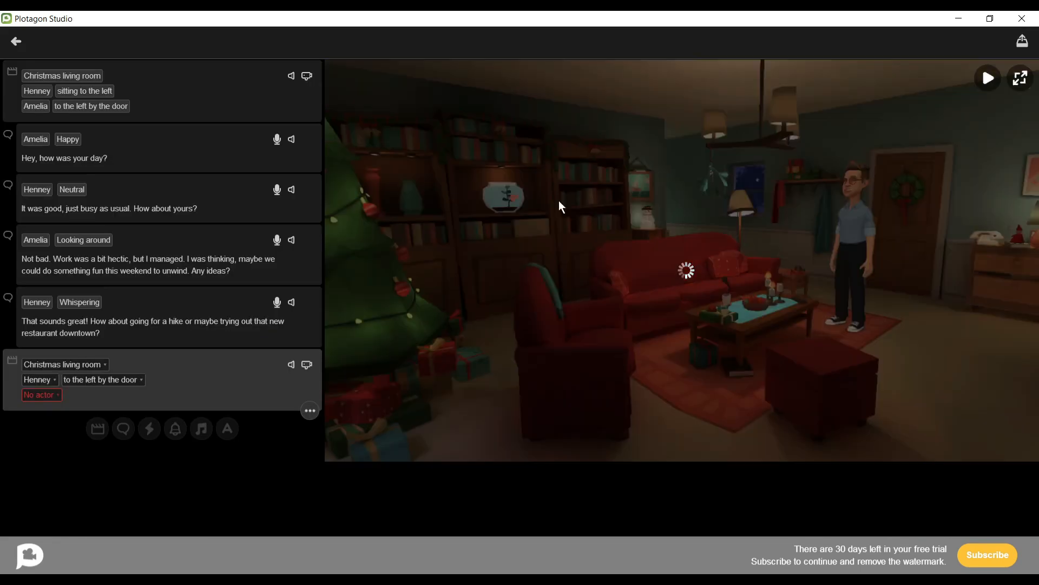
left_click(101, 379)
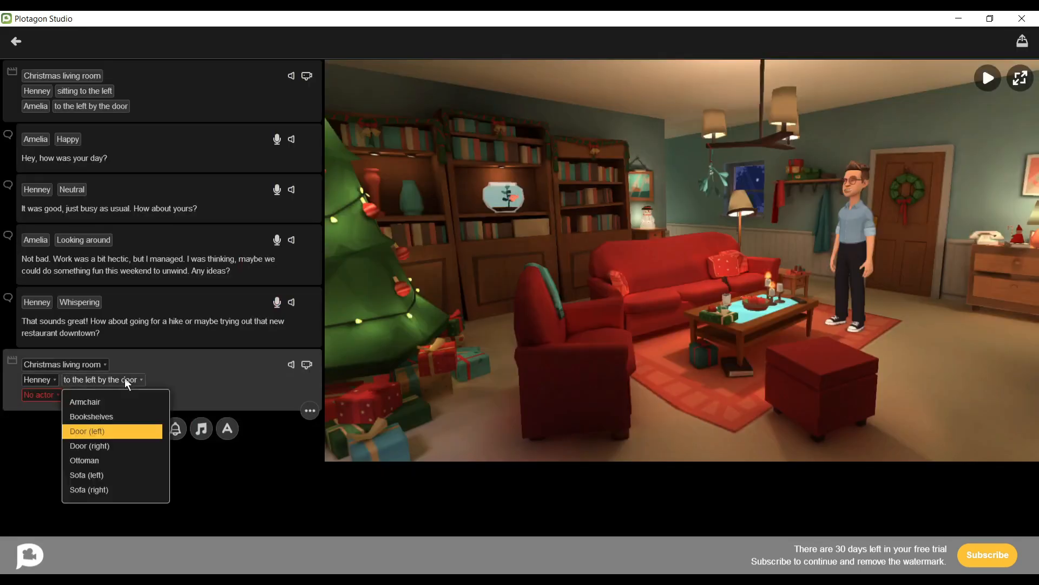
left_click(38, 394)
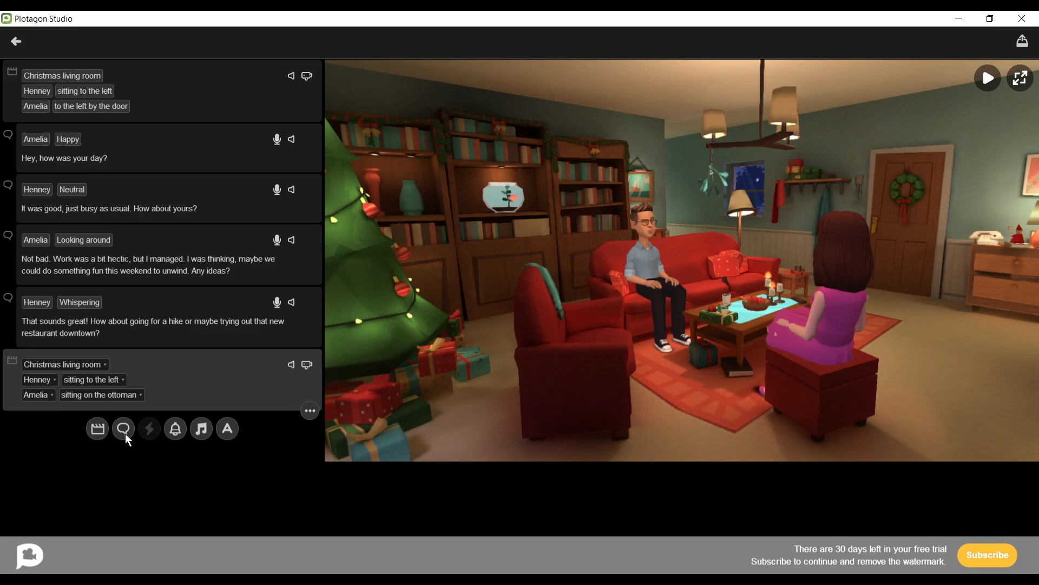
Add three dialogue lines to the second scene, ending with Amelia's ashamed milk promise.
left_click(987, 78)
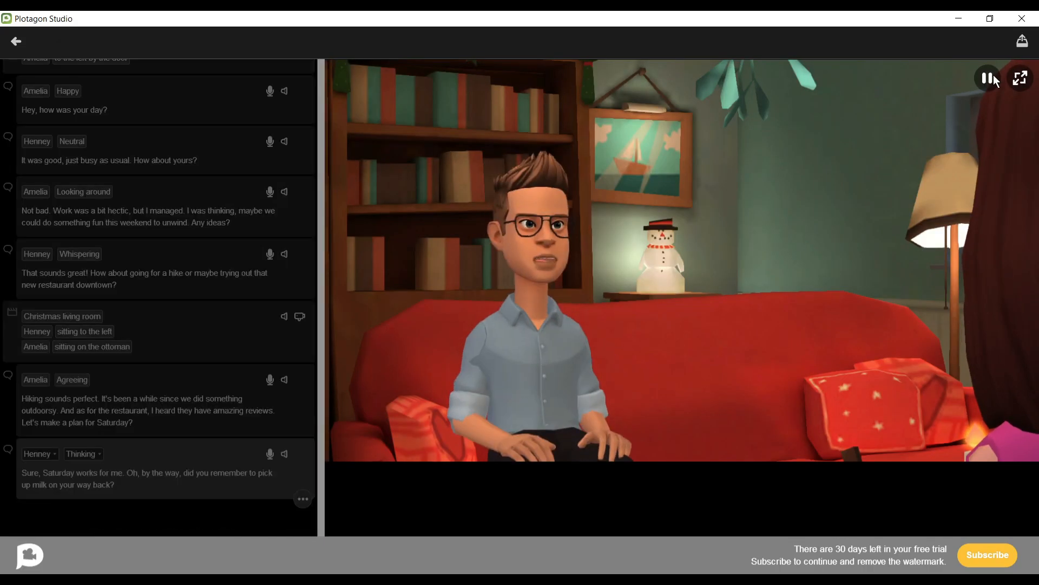
left_click(987, 78)
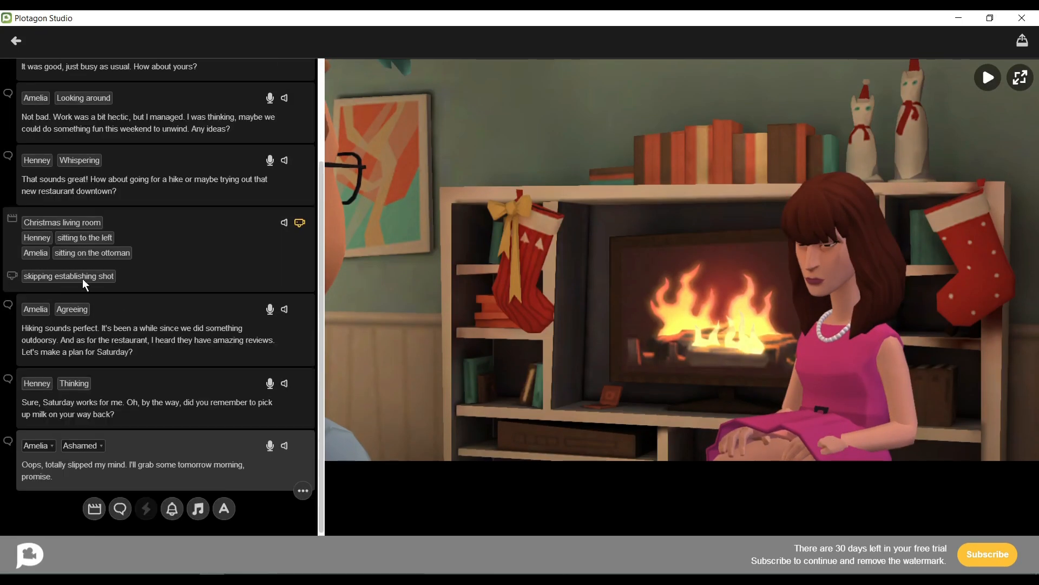
left_click(1023, 41)
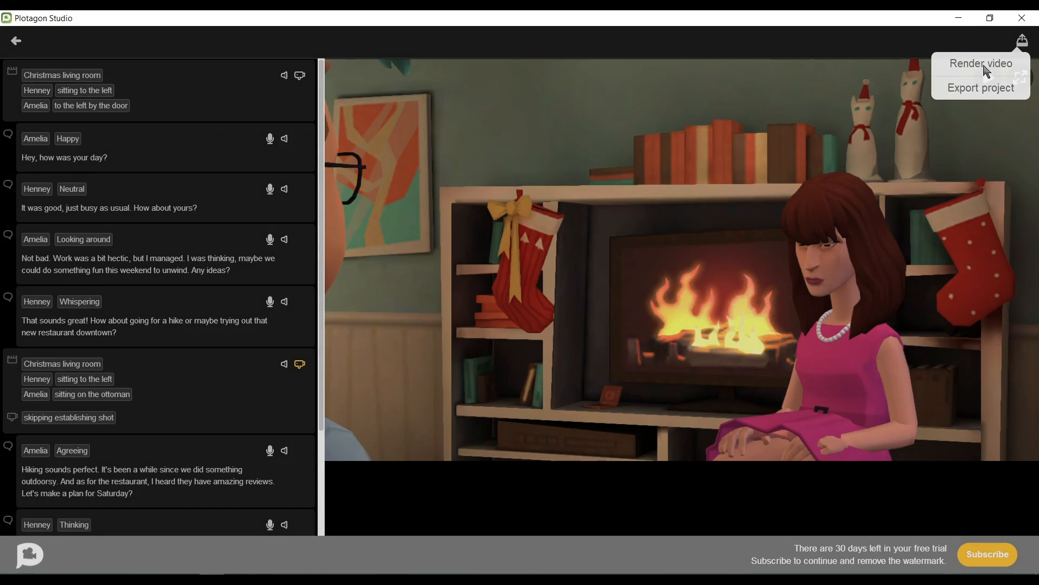
Render the video at 1080p and dismiss the saved confirmation.
left_click(982, 63)
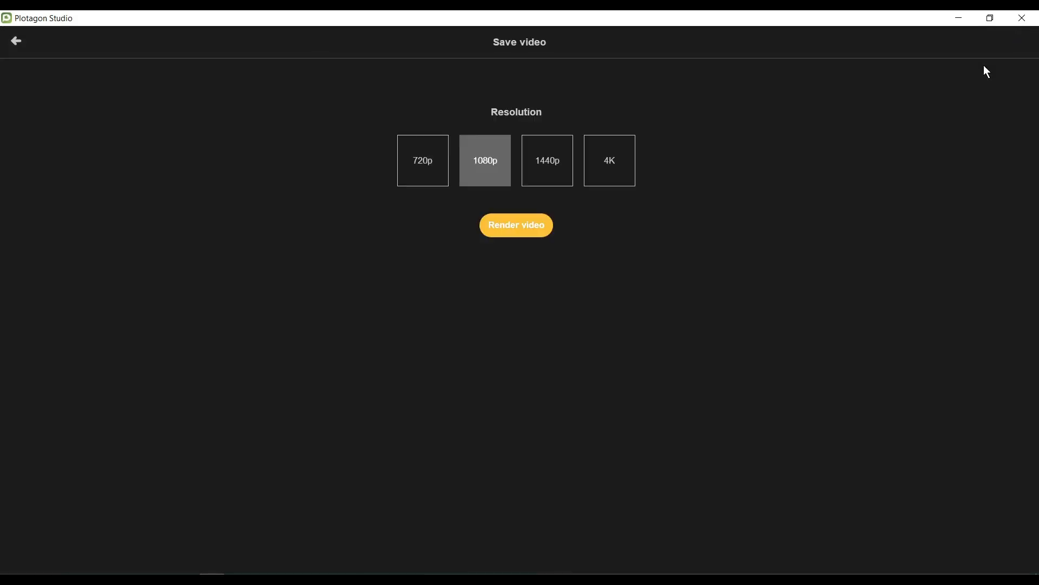
mouse_move(598, 216)
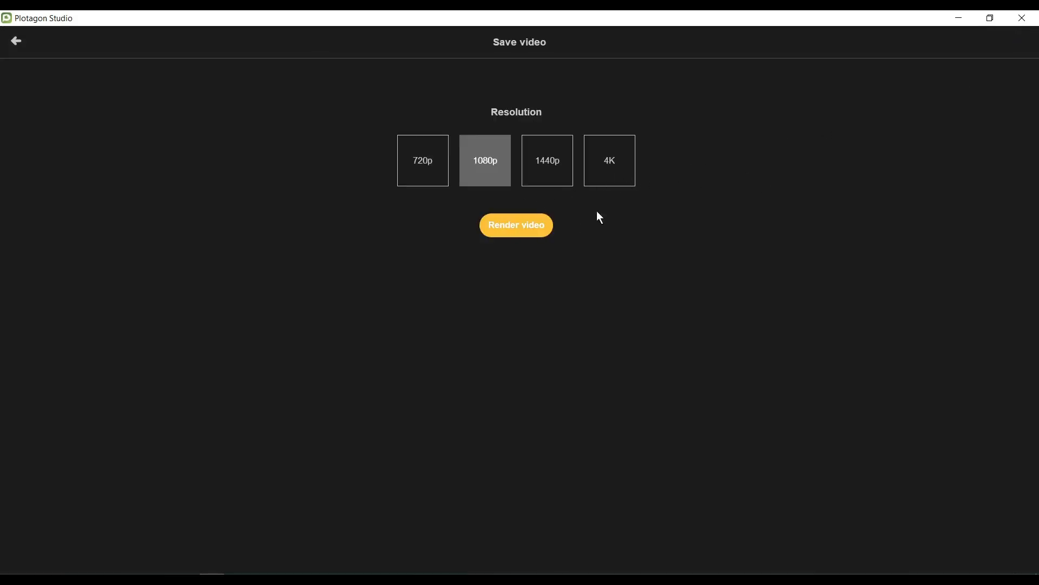
left_click(516, 225)
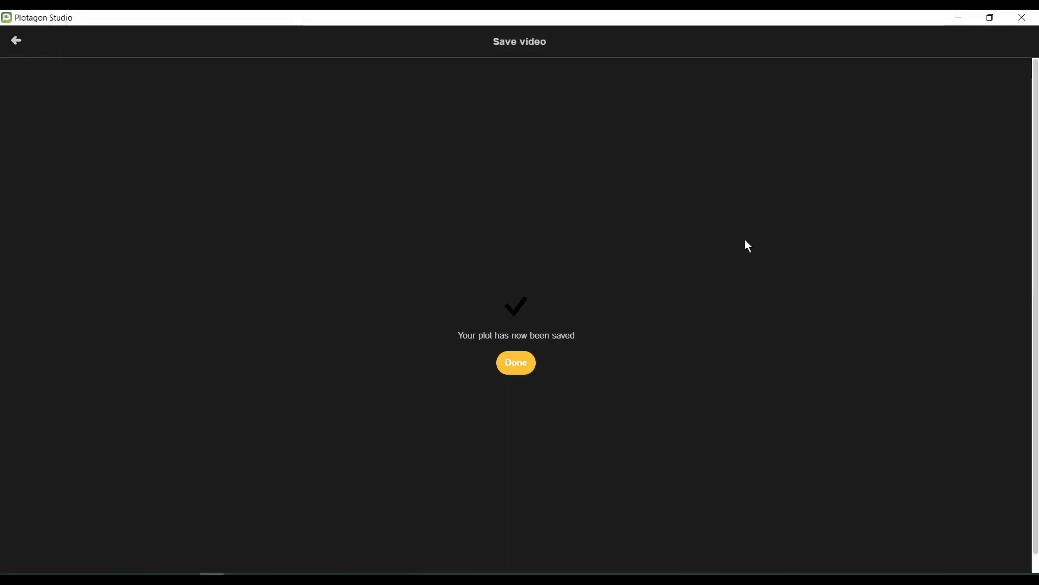
left_click(515, 363)
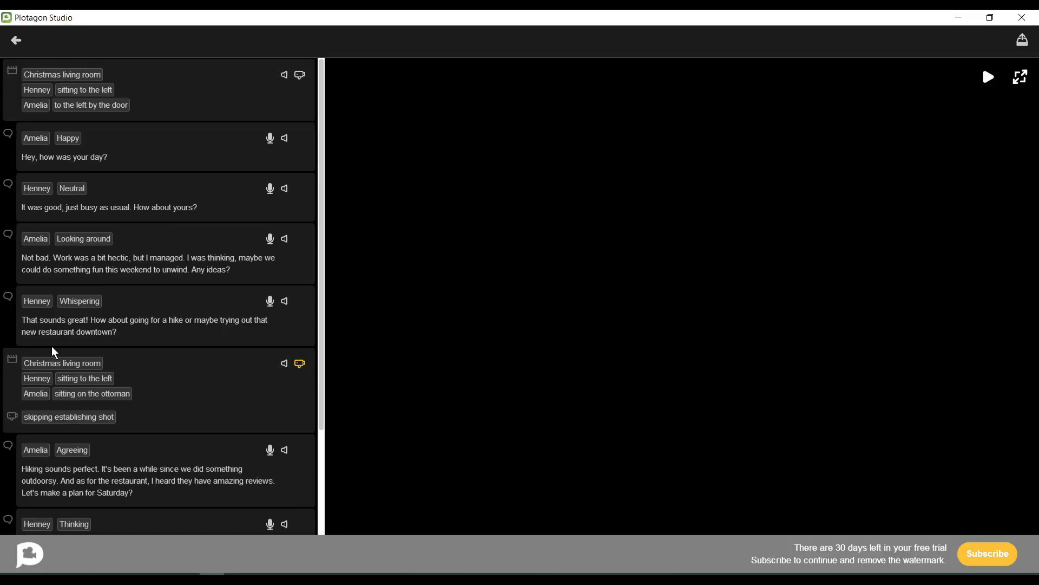